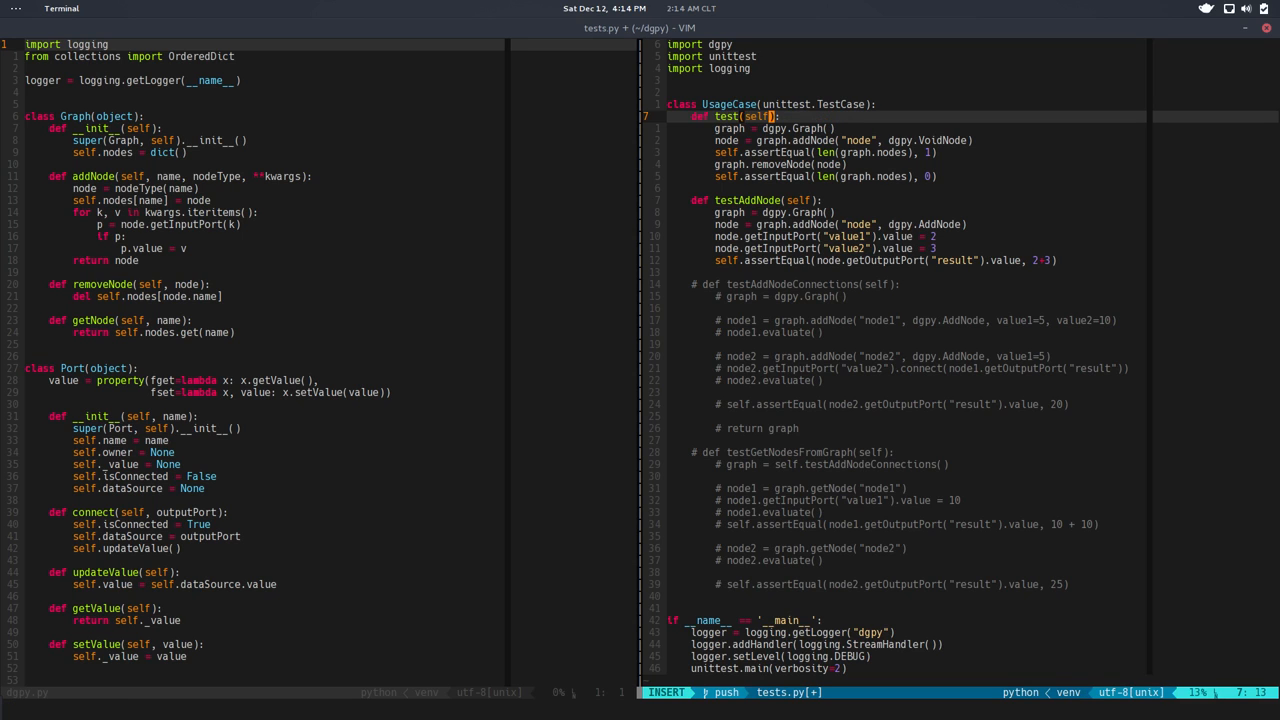
- Rename tests to testAddRemoveNodes and testSingleNodeEvaluation; uncomment testAddNodeConnections as testNodeConnections
type("AddRemoveNode")
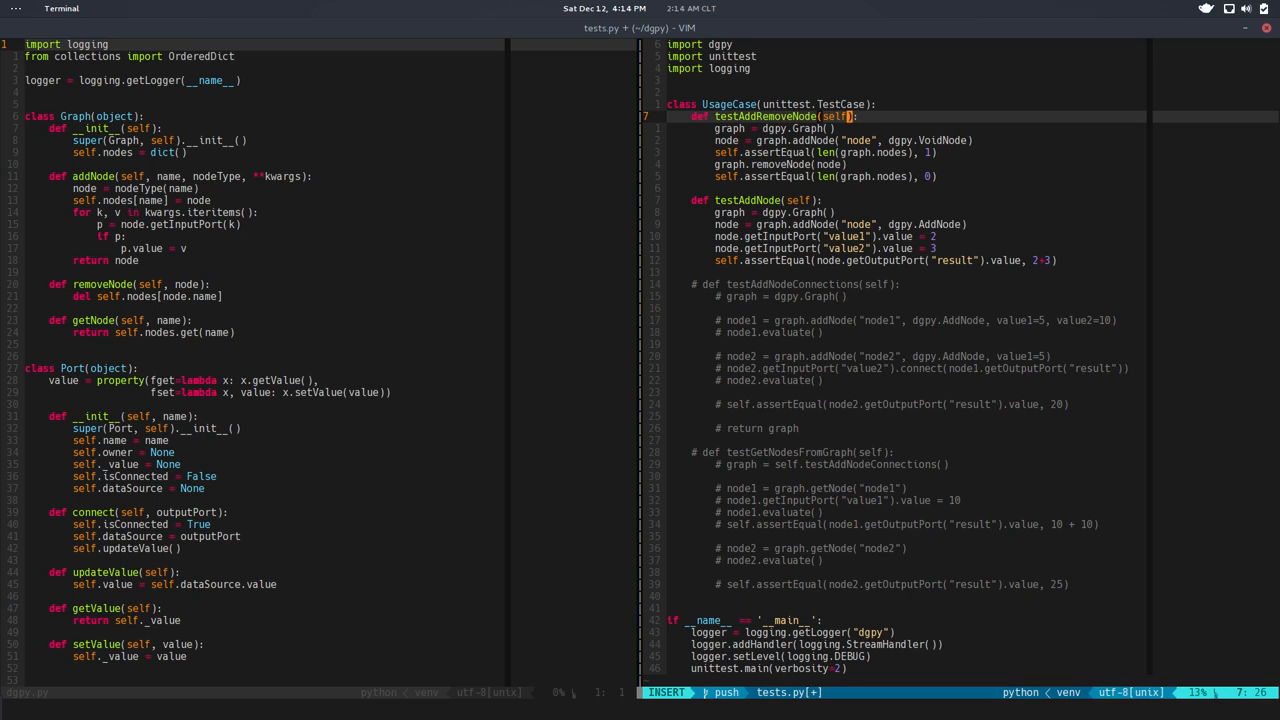
key("Escape")
type("s")
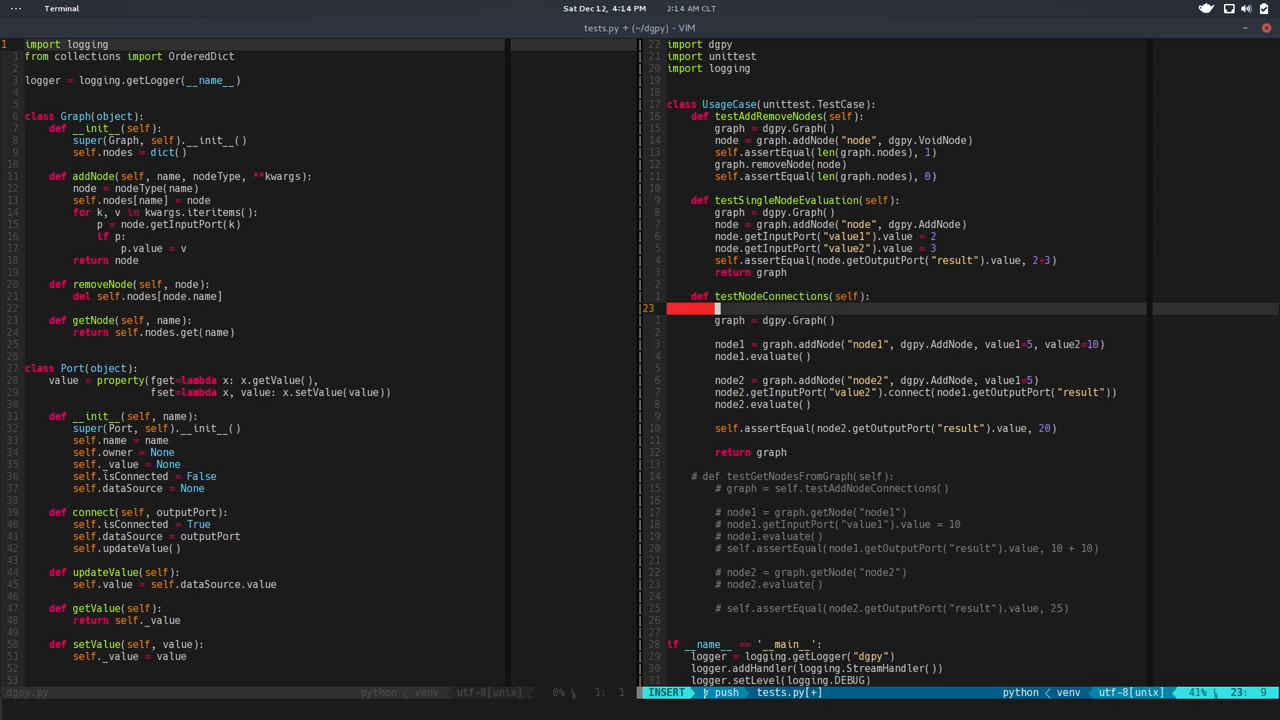
- Replace graph = dgpy.Graph() with graph = self.testSingleNodeEvaluation() in testNodeConnections
type("graph")
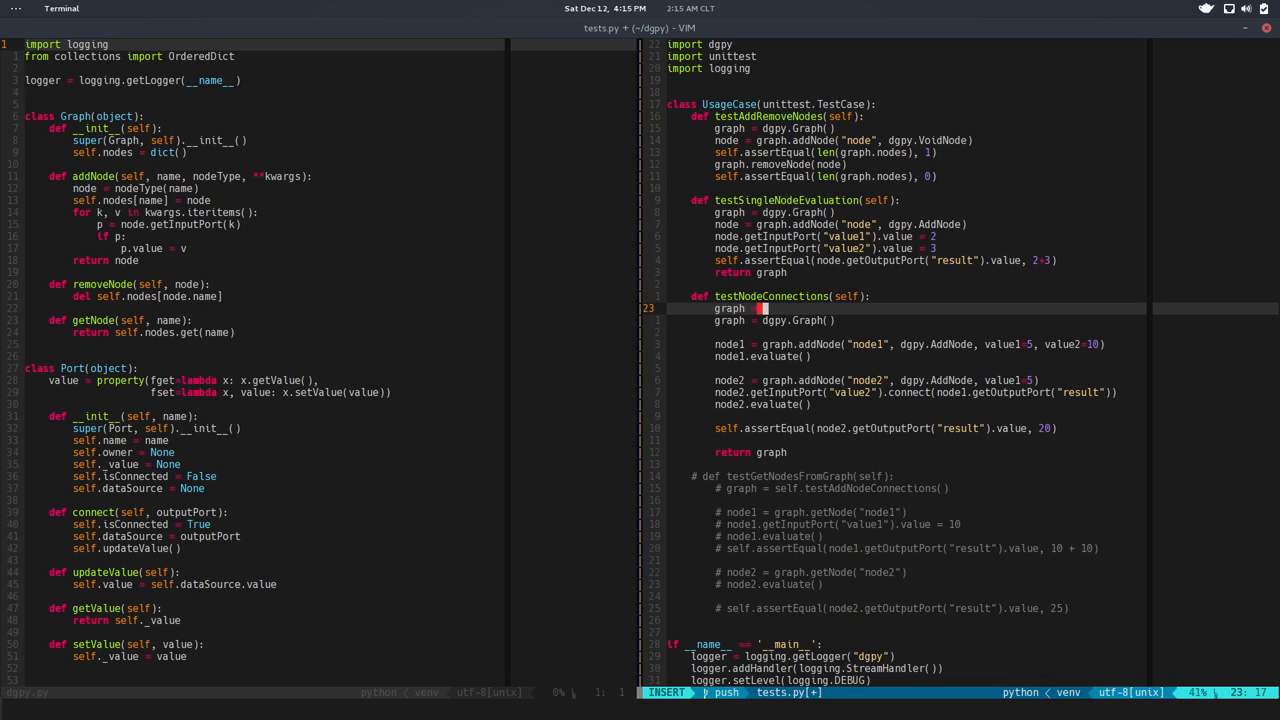
type("self.testSingleNodeEvaluation(")
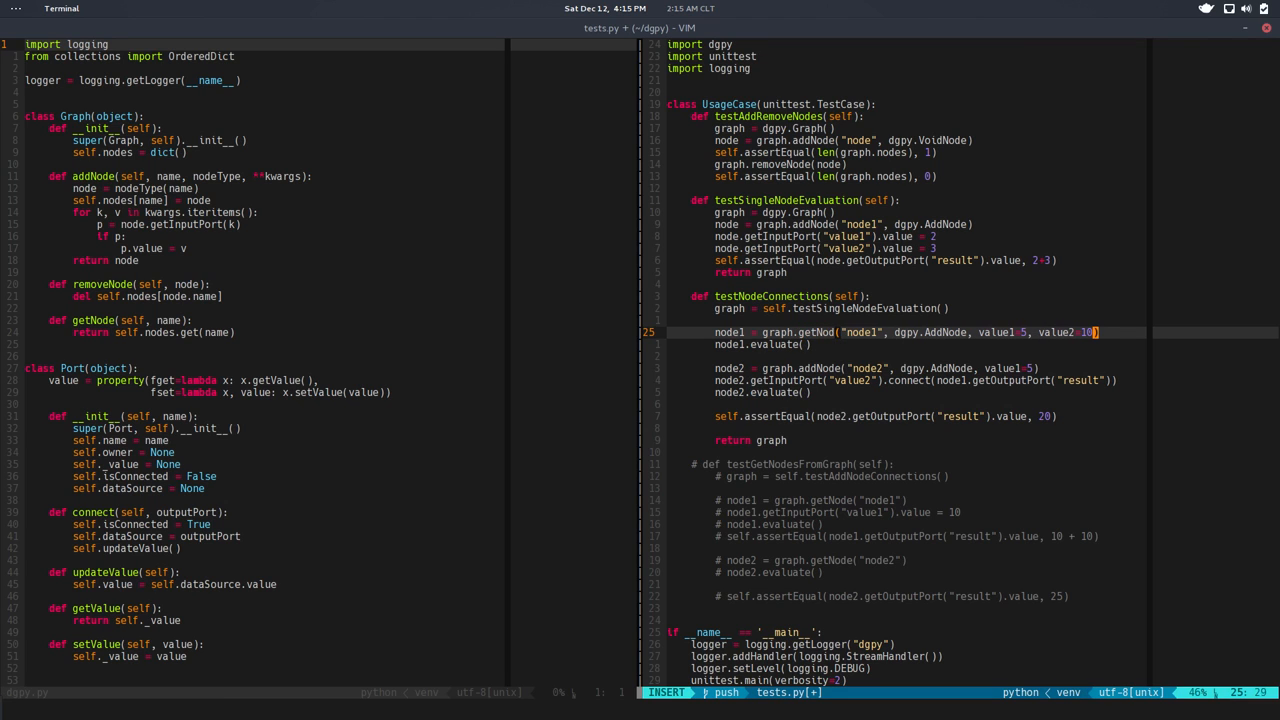
- Fetch node1 via graph.getNode("node1"), delete the evaluate() lines, and expect 5 + 5
key("Escape")
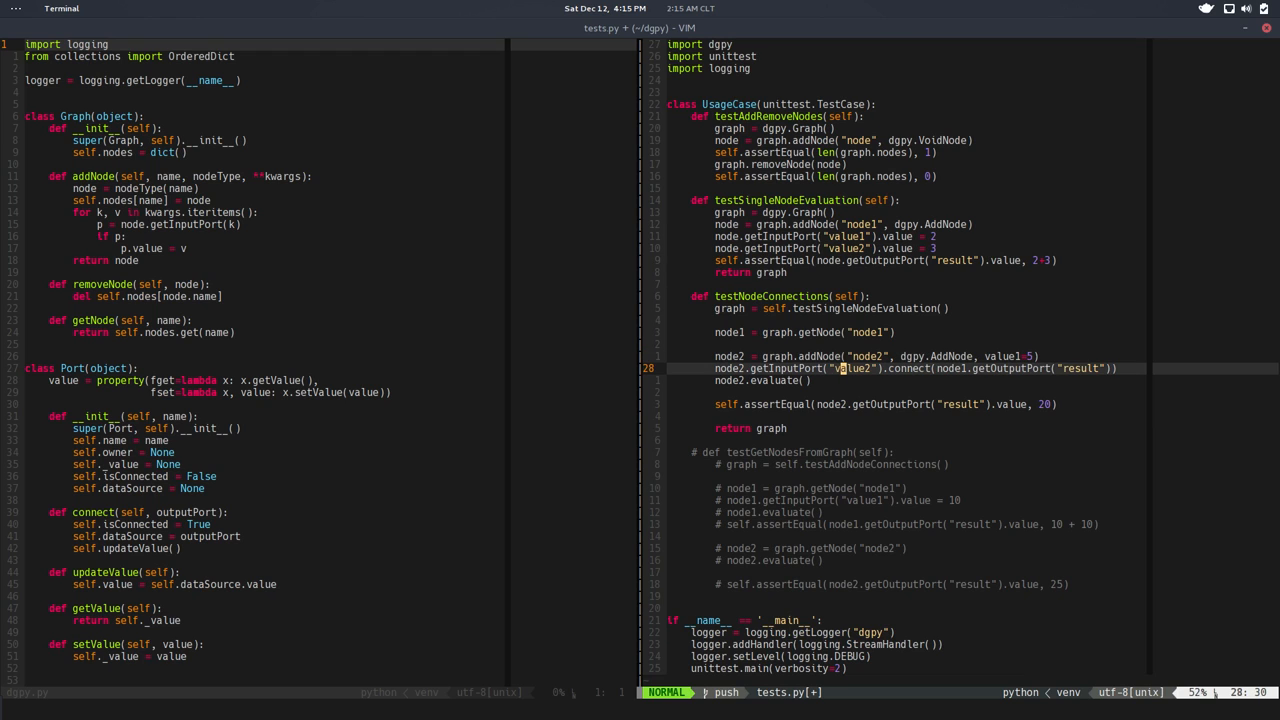
key("k")
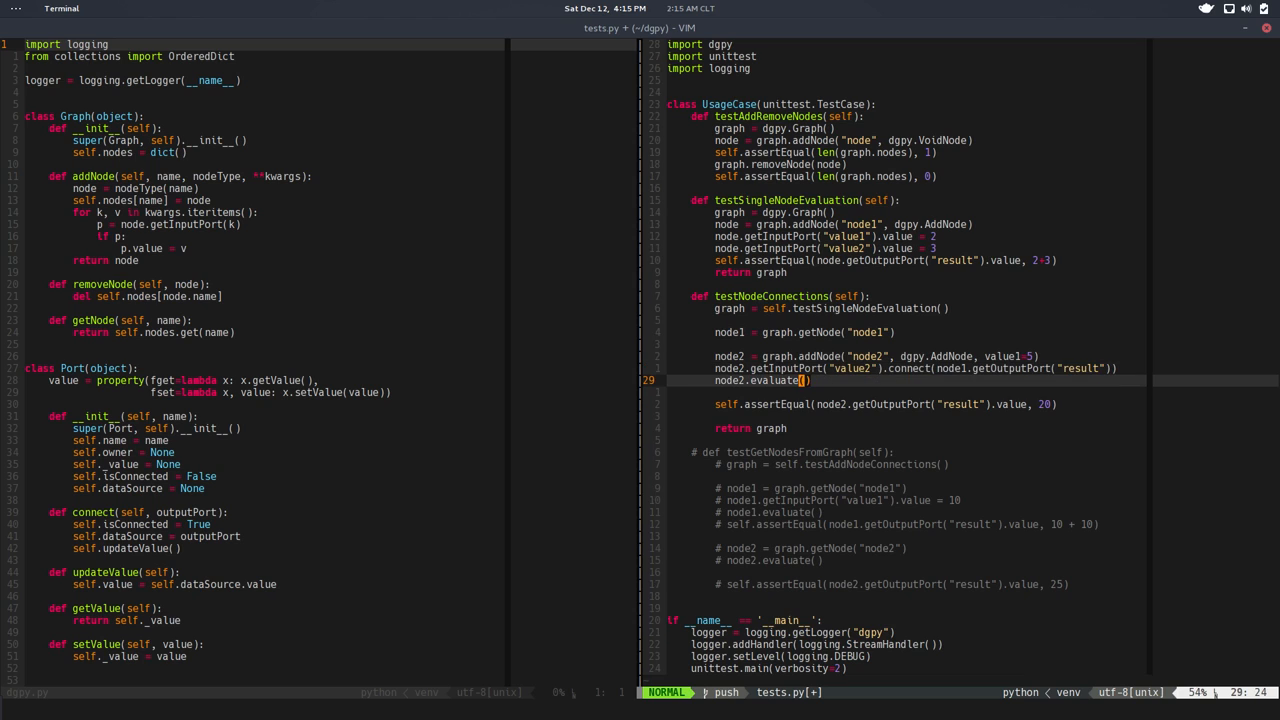
key("dd")
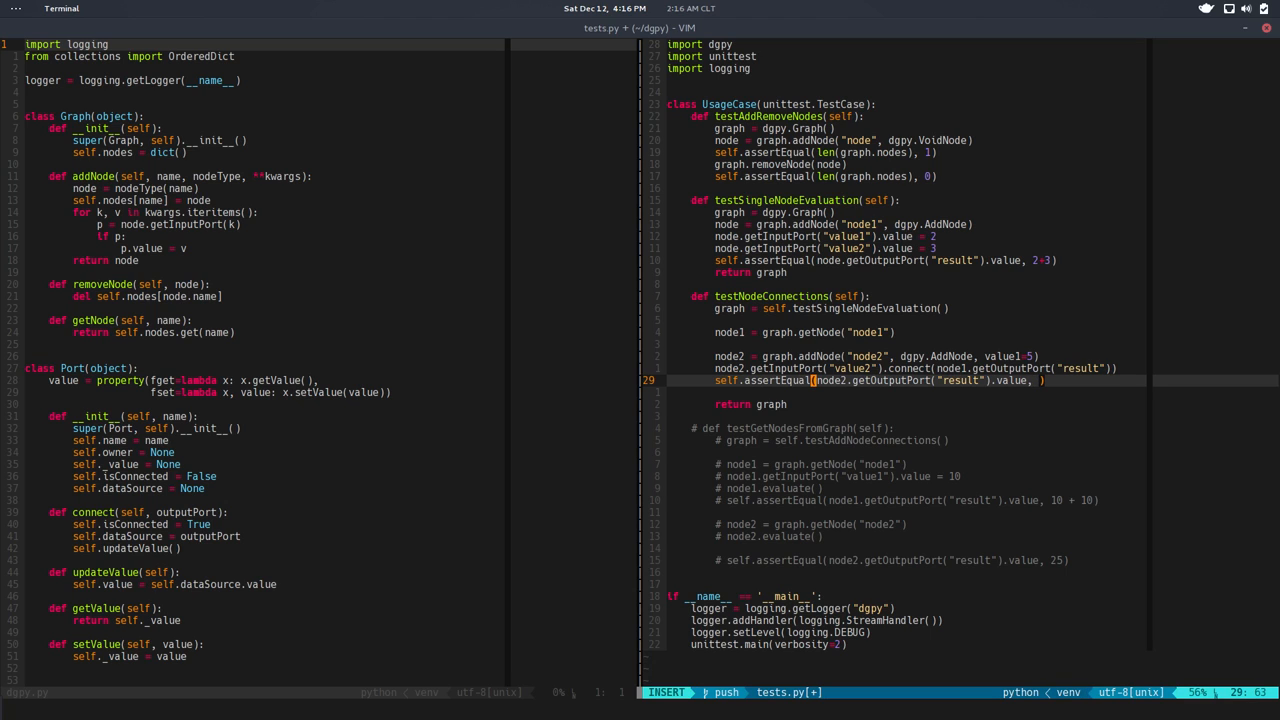
type("5 * 5")
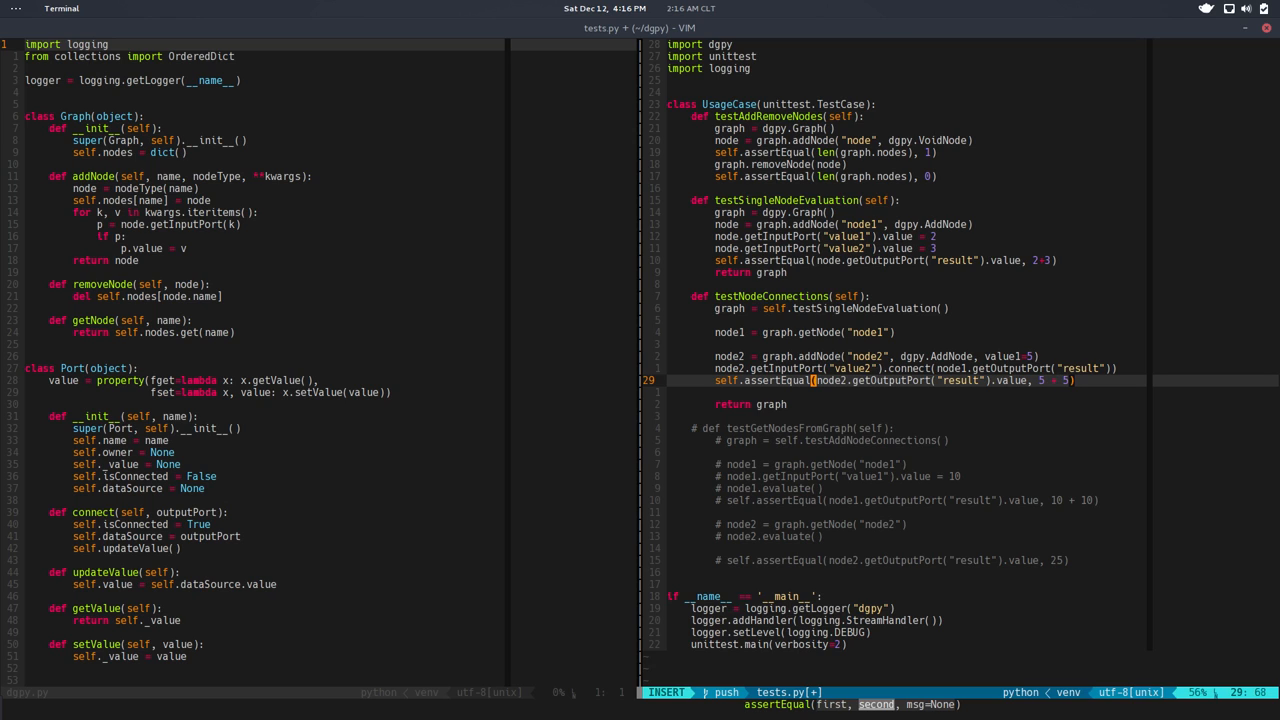
key("Escape")
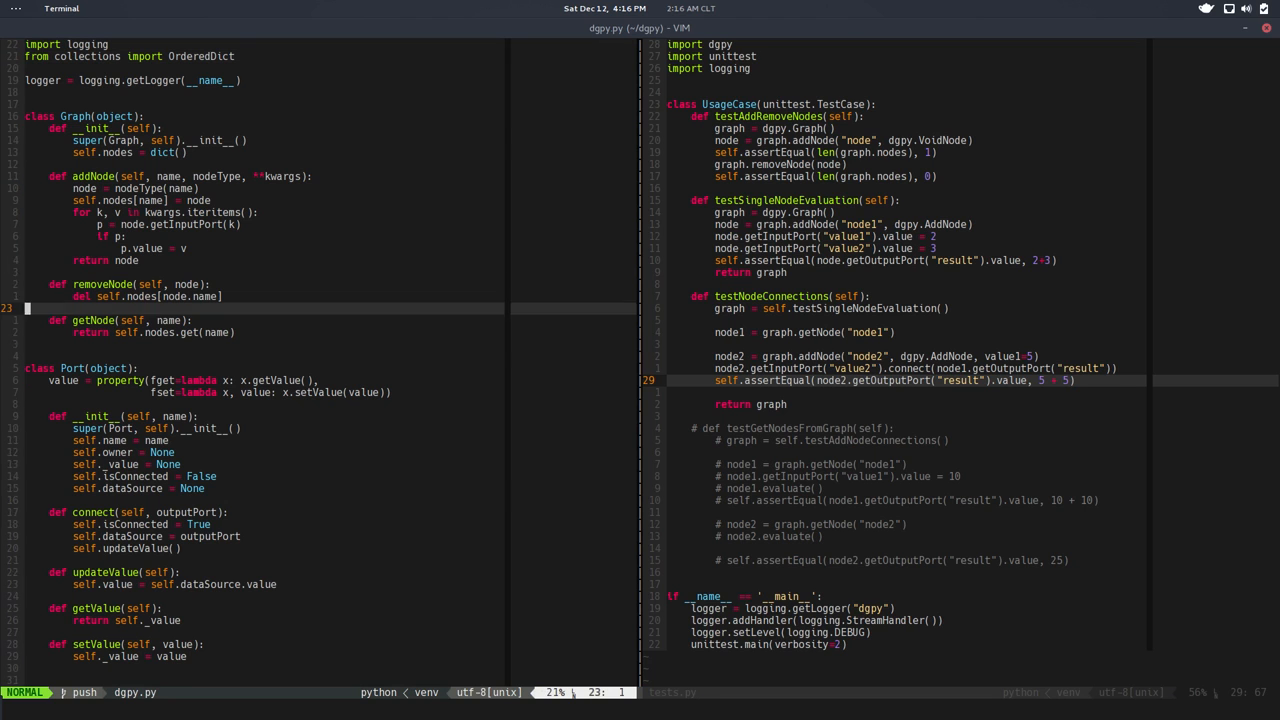
- Delete connect and updateValue from the Port class and save dgpy.py with :w
scroll("down", 3)
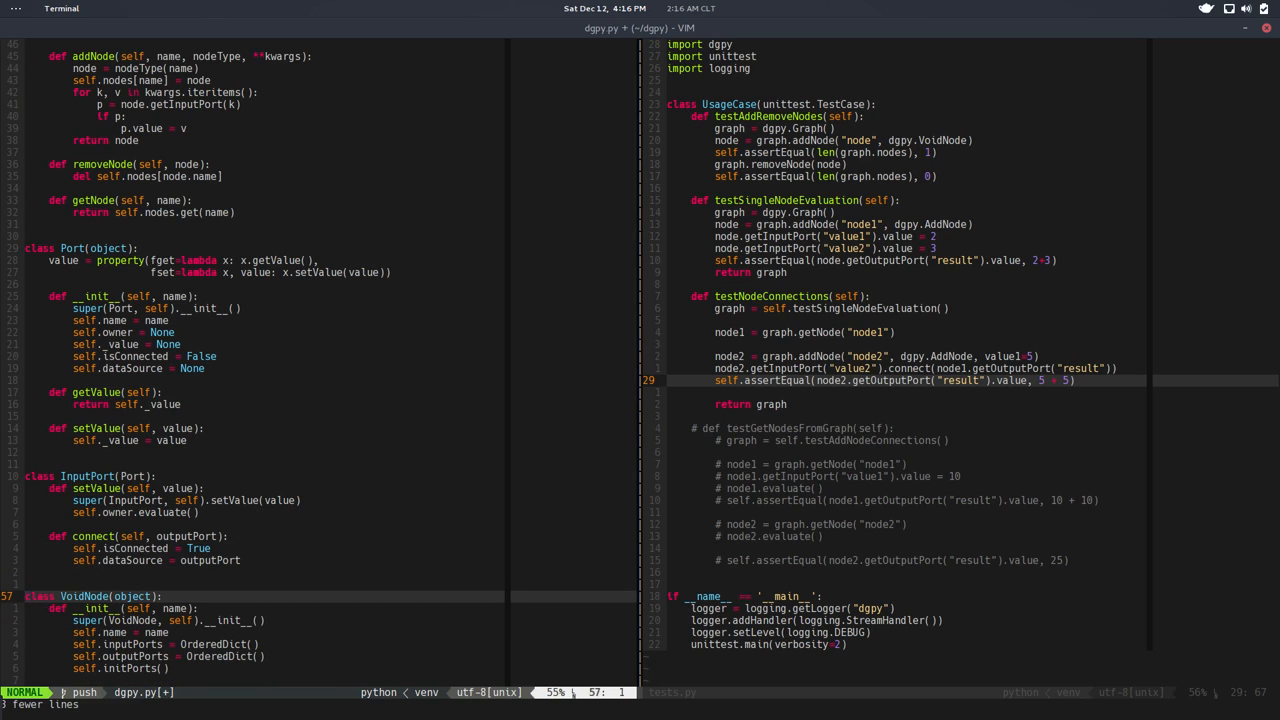
scroll("down", 3)
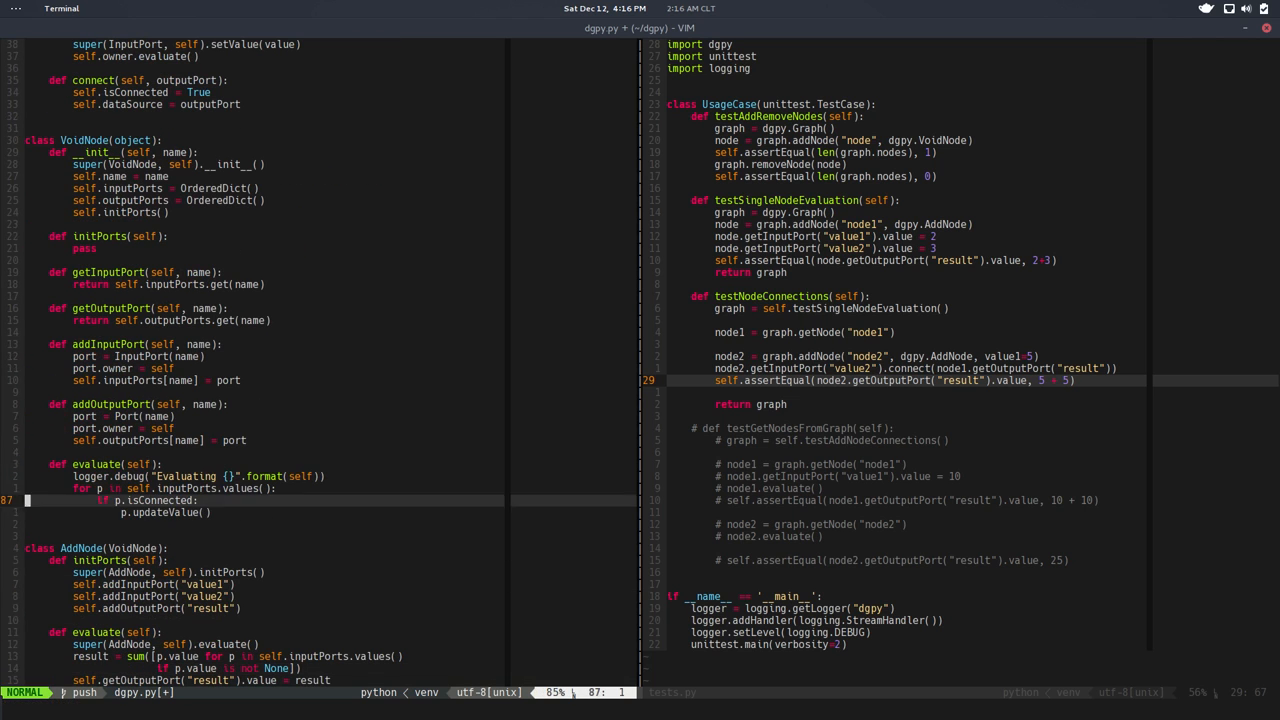
key("V")
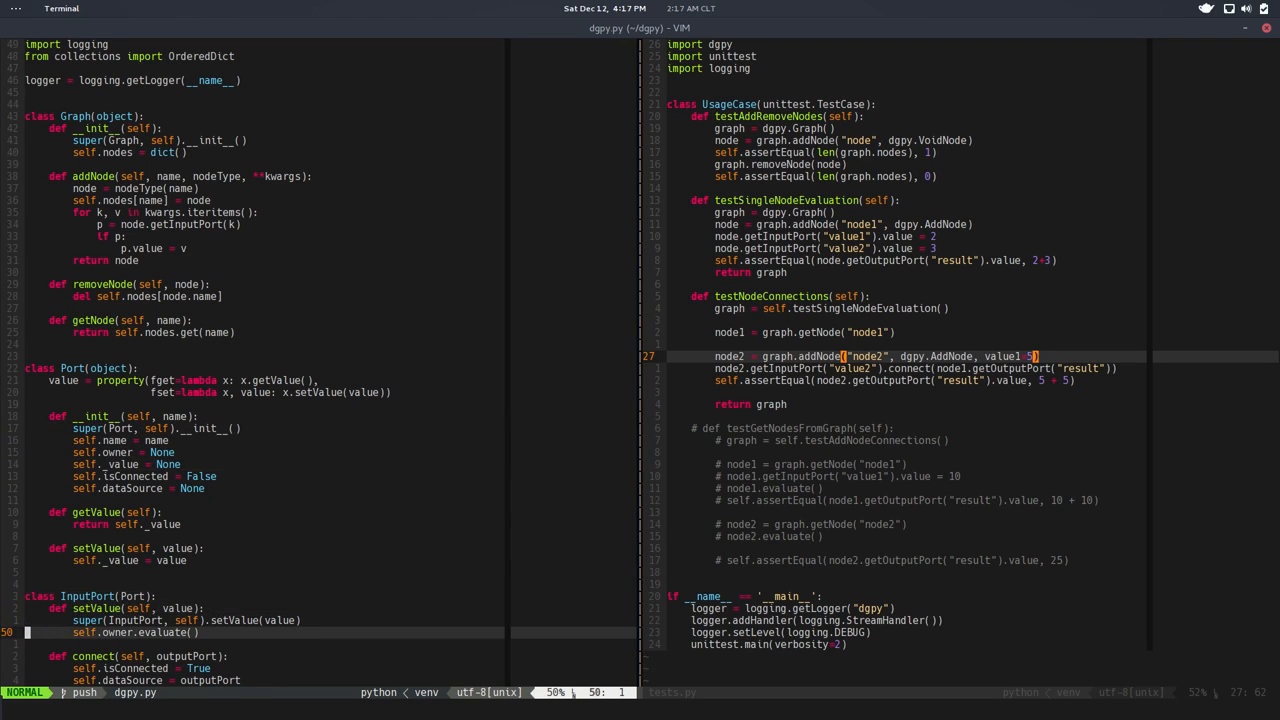
- Add isConnected = True, dataSource = self and self.value = outputPort.value to InputPort.connect
scroll("down", 3)
type("outputPort.isConnected = True")
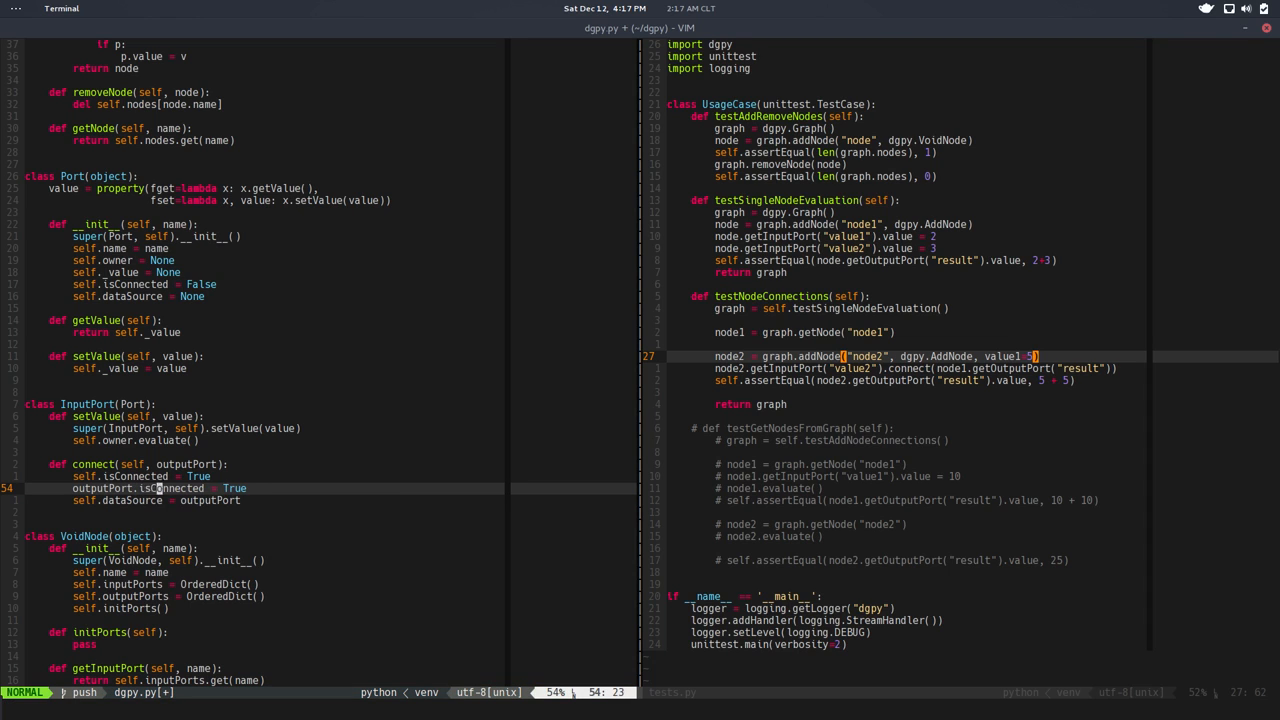
key("j")
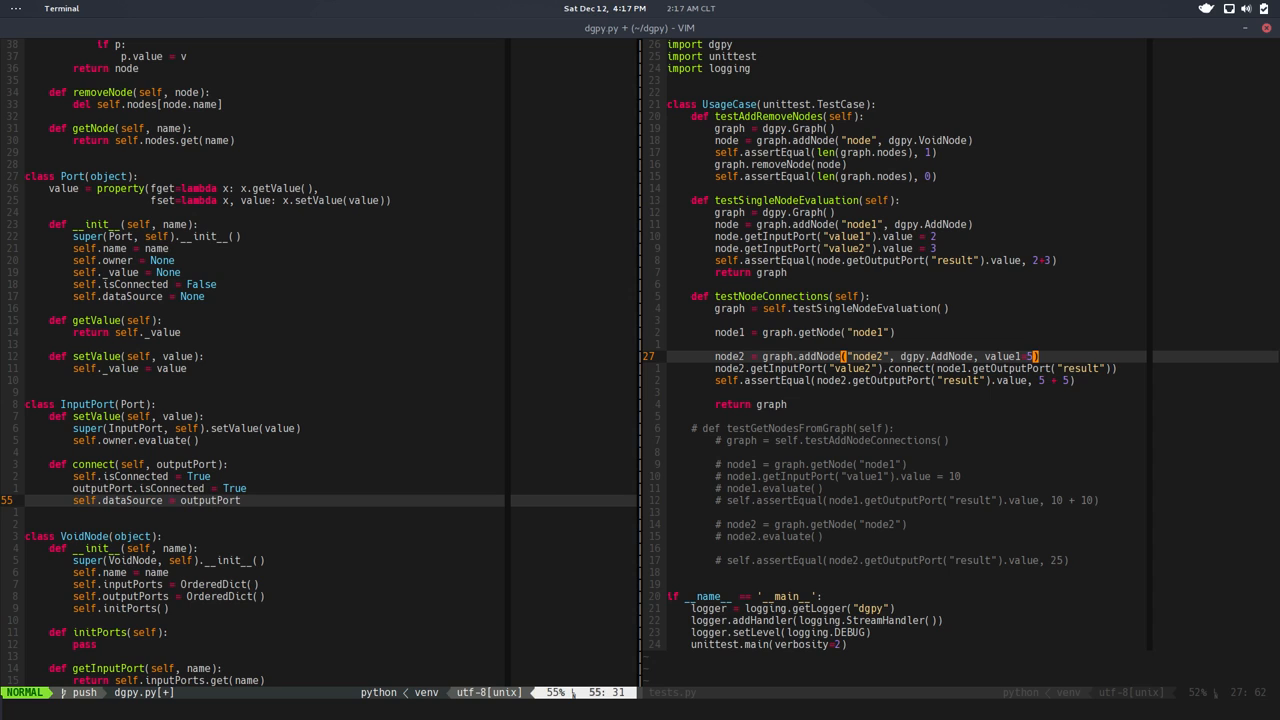
key("o")
type("outputdataSource = outputPort")
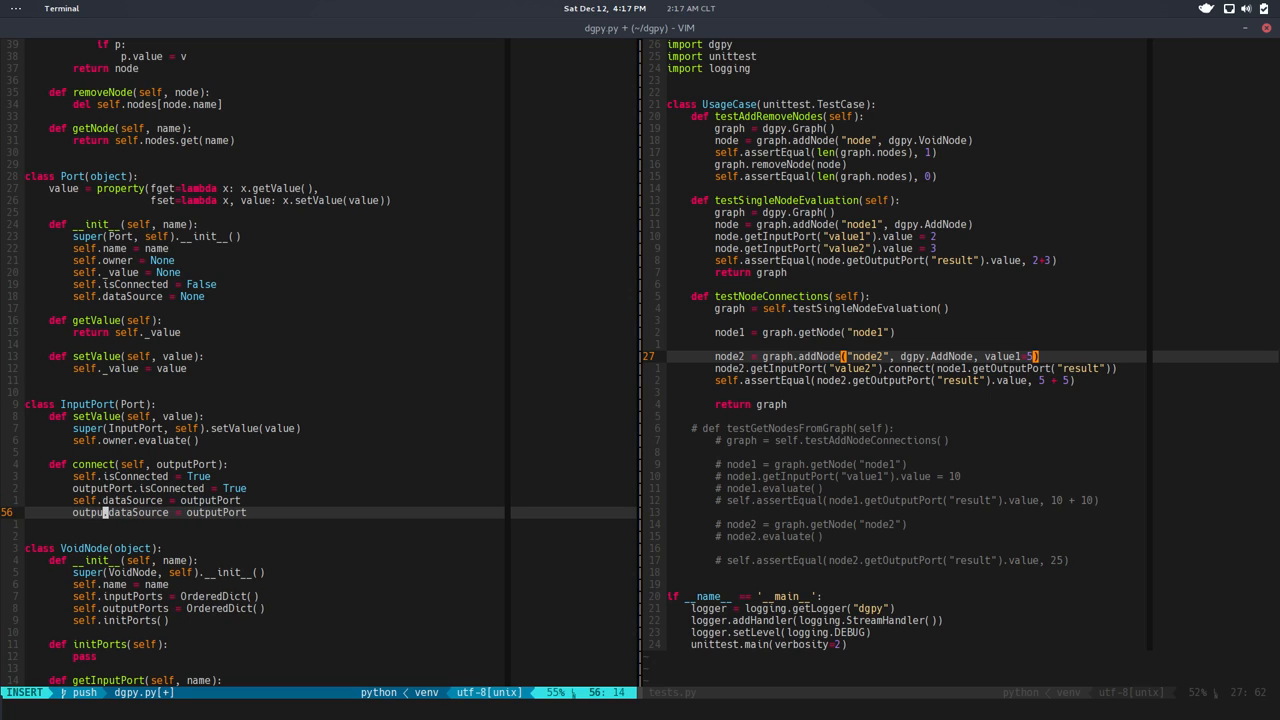
key("Escape")
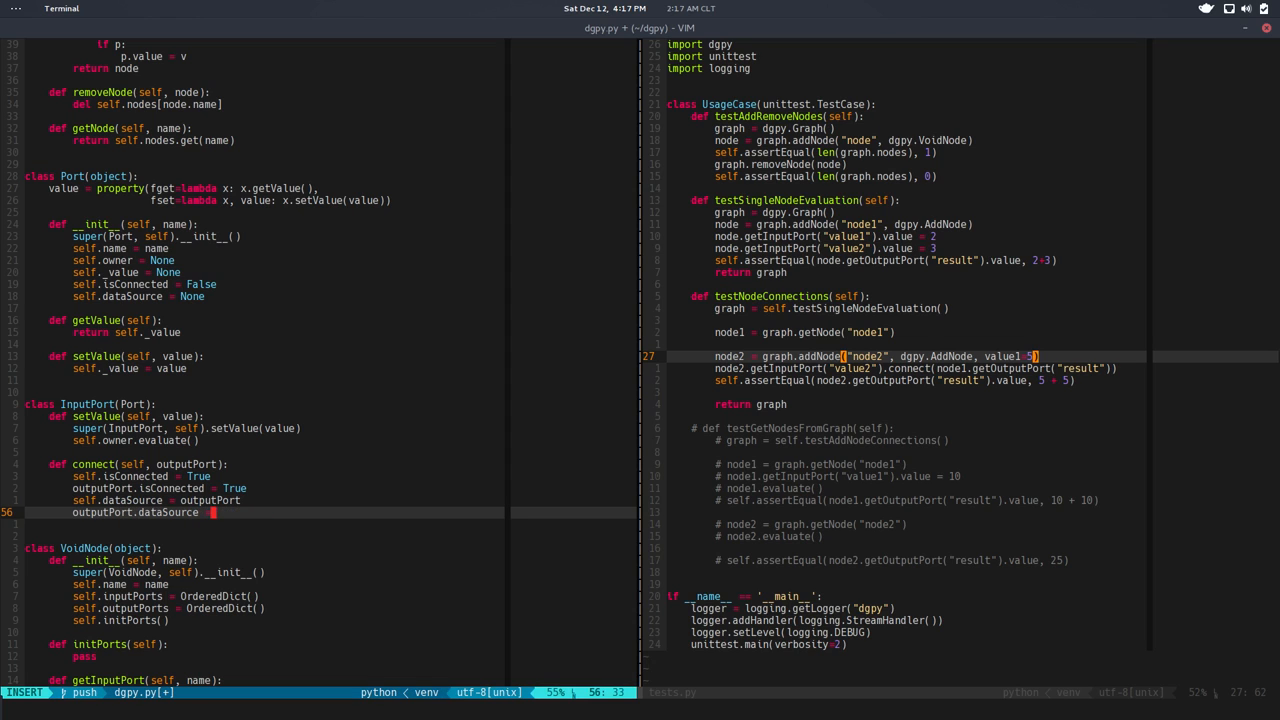
type("self")
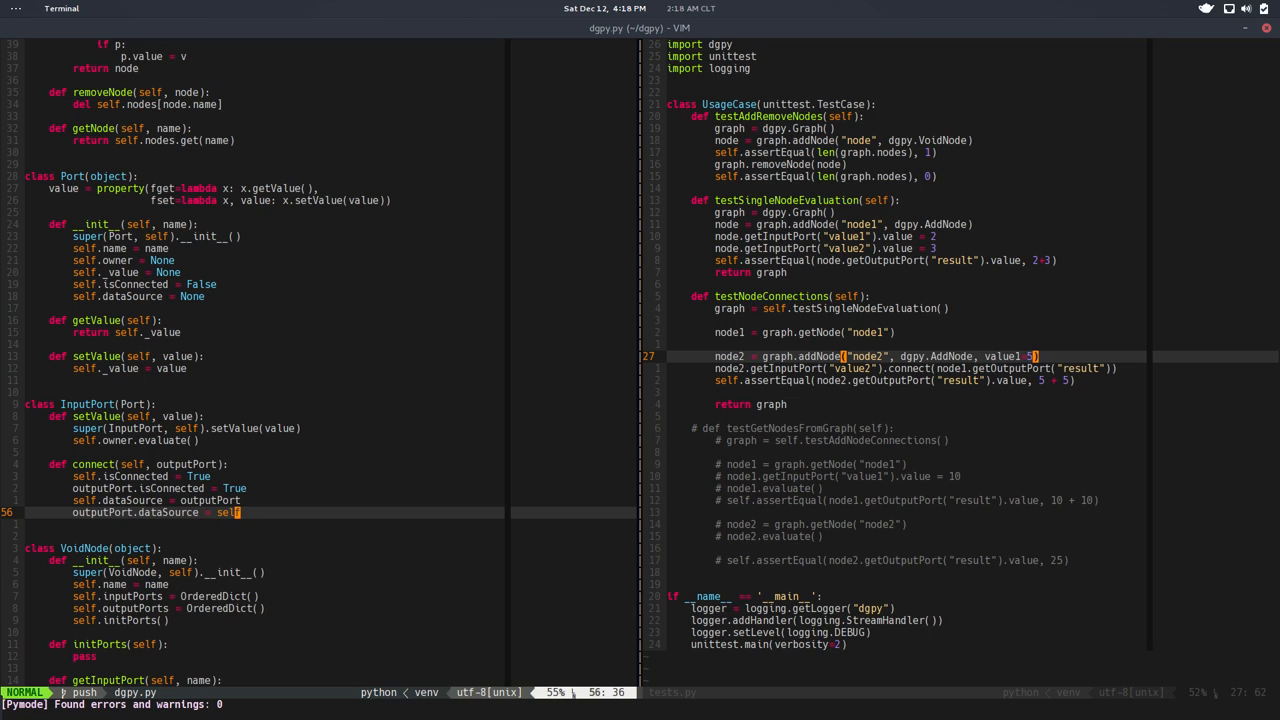
type("self.value =")
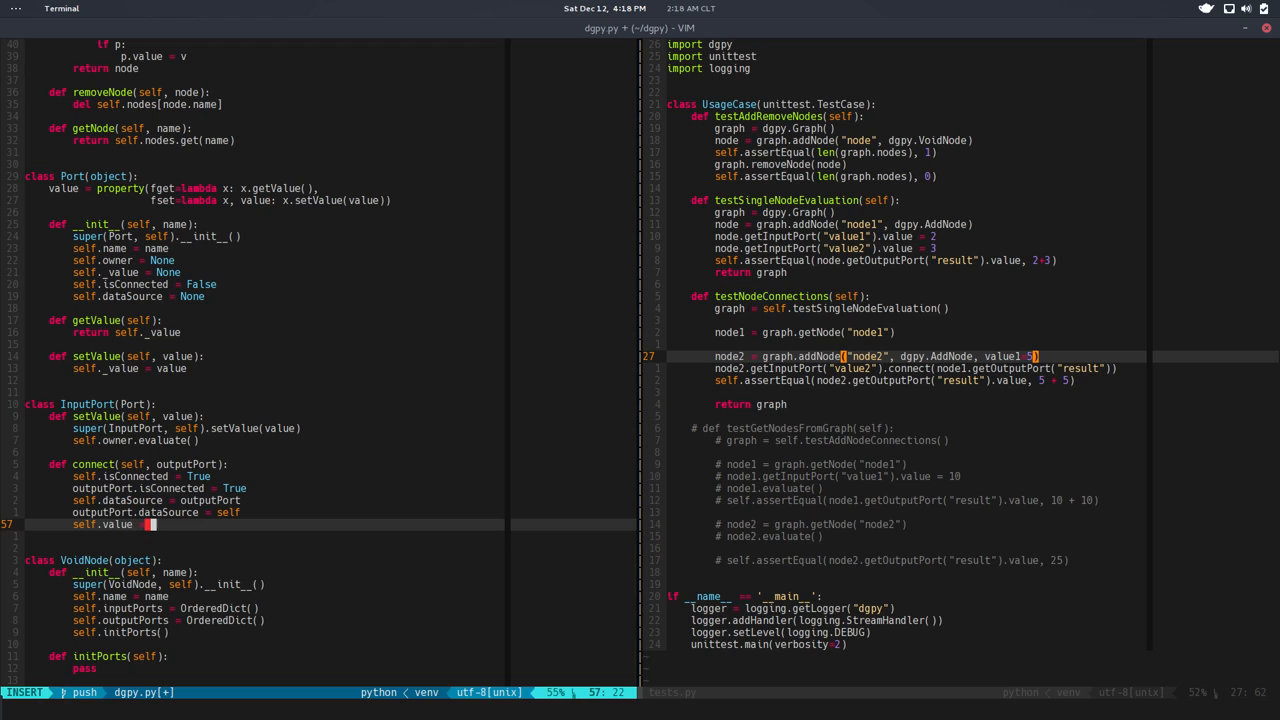
type("o")
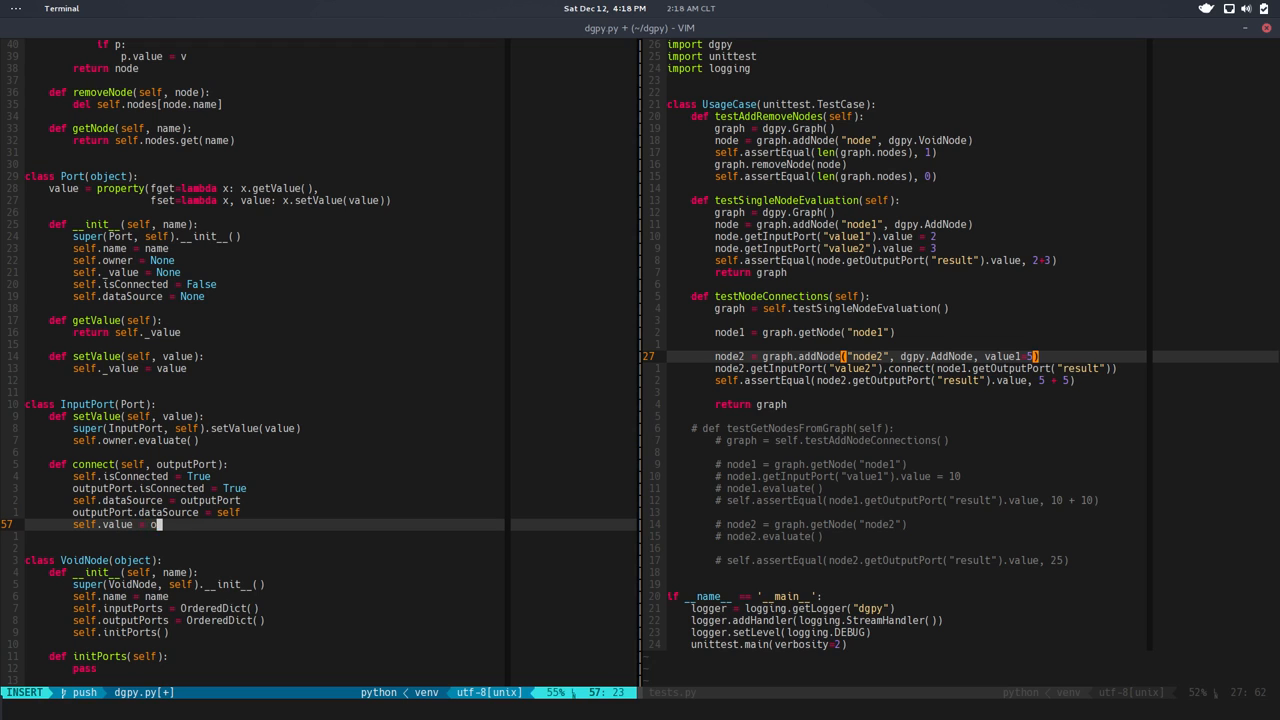
type("outputPort.value")
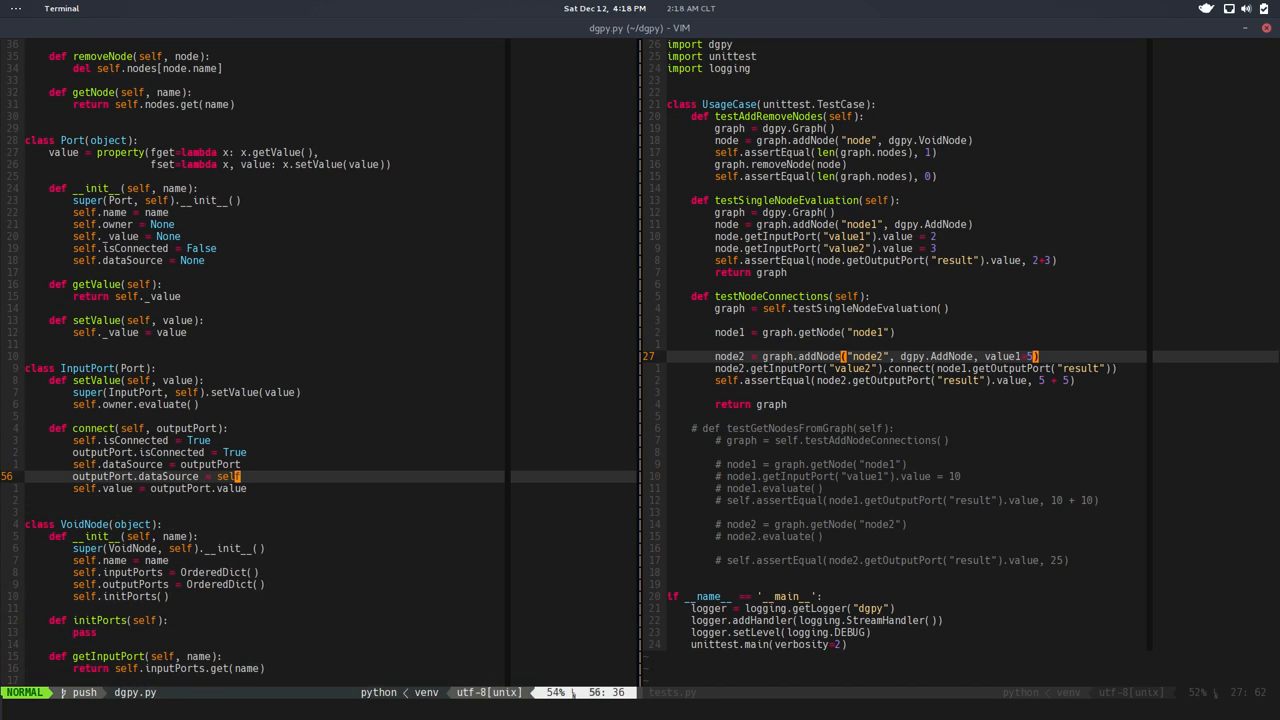
key("j")
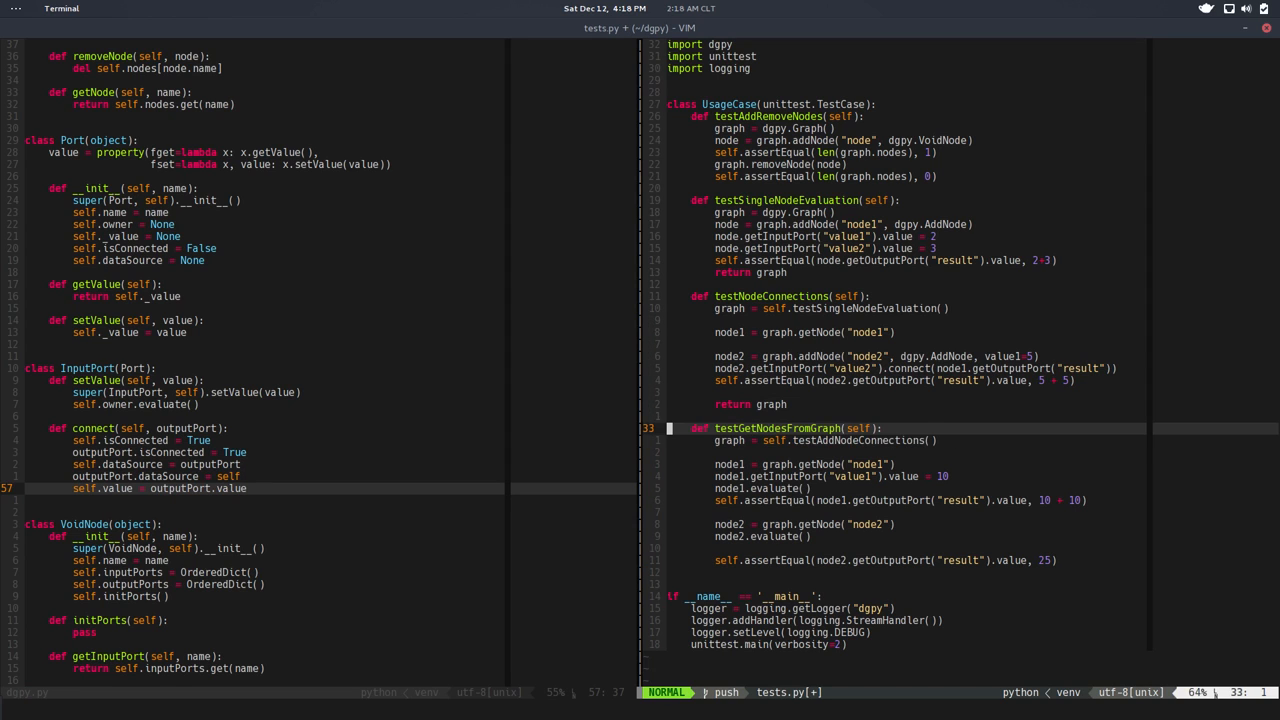
- Base the test on testNodeConnections(), remove its evaluate() calls, and assert 10 + 3 and 5 + 13
key("j")
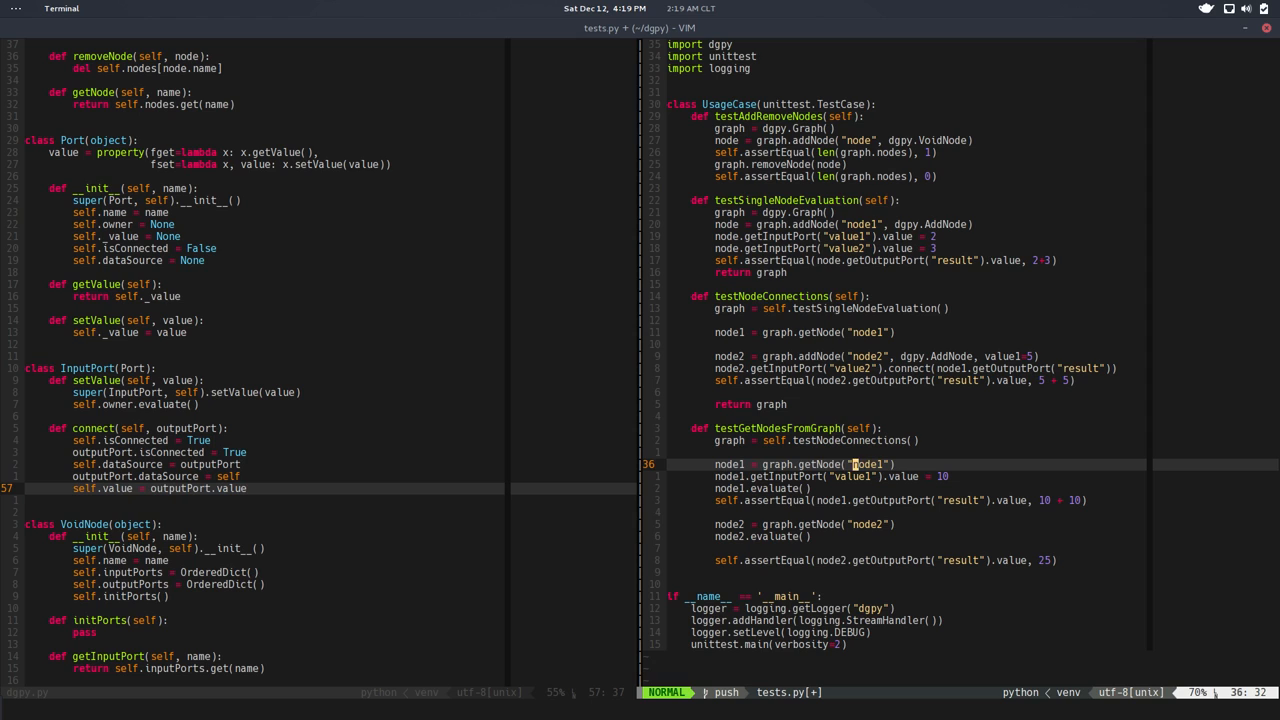
key("j")
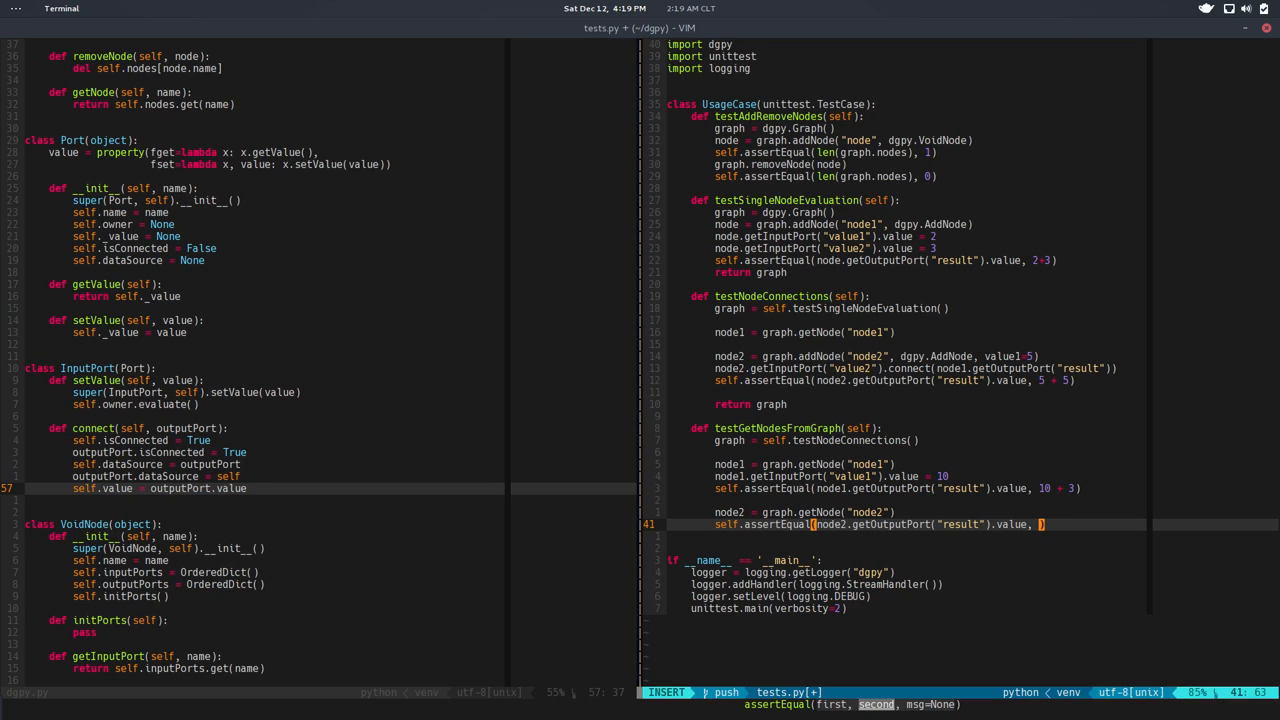
type("13")
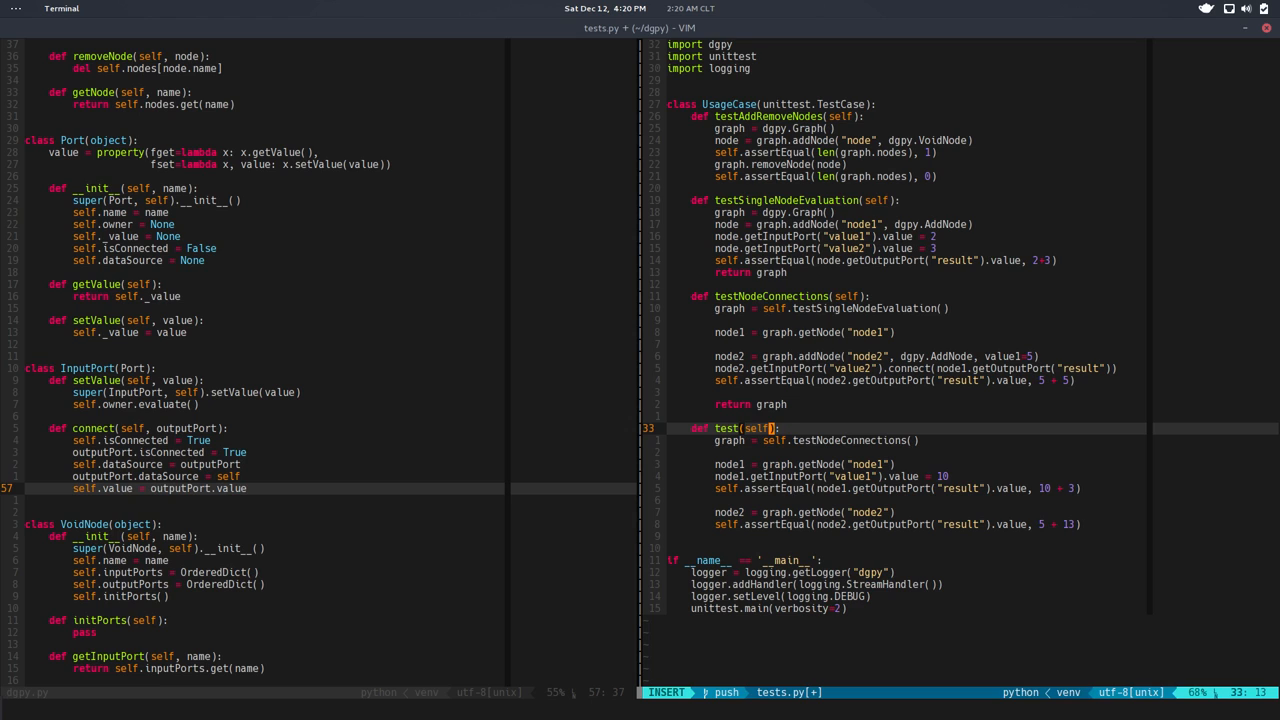
- Rename the test testPersistentConnections, save, and open a line after InputPort.connect in dgpy.py
type("PersistentConnections")
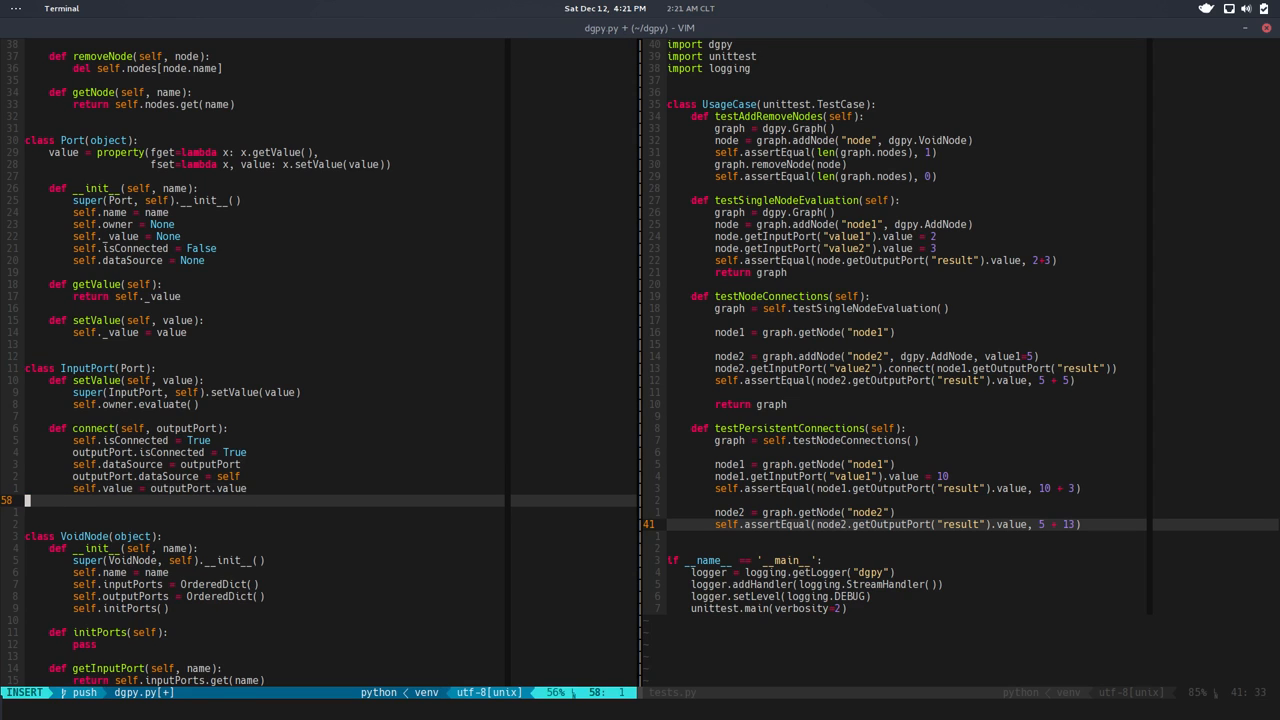
- Write class OutputPort(Port) whose setValue sets self.dataSource.value = value when connected, then calls super()
type("class OutputPort(Port):")
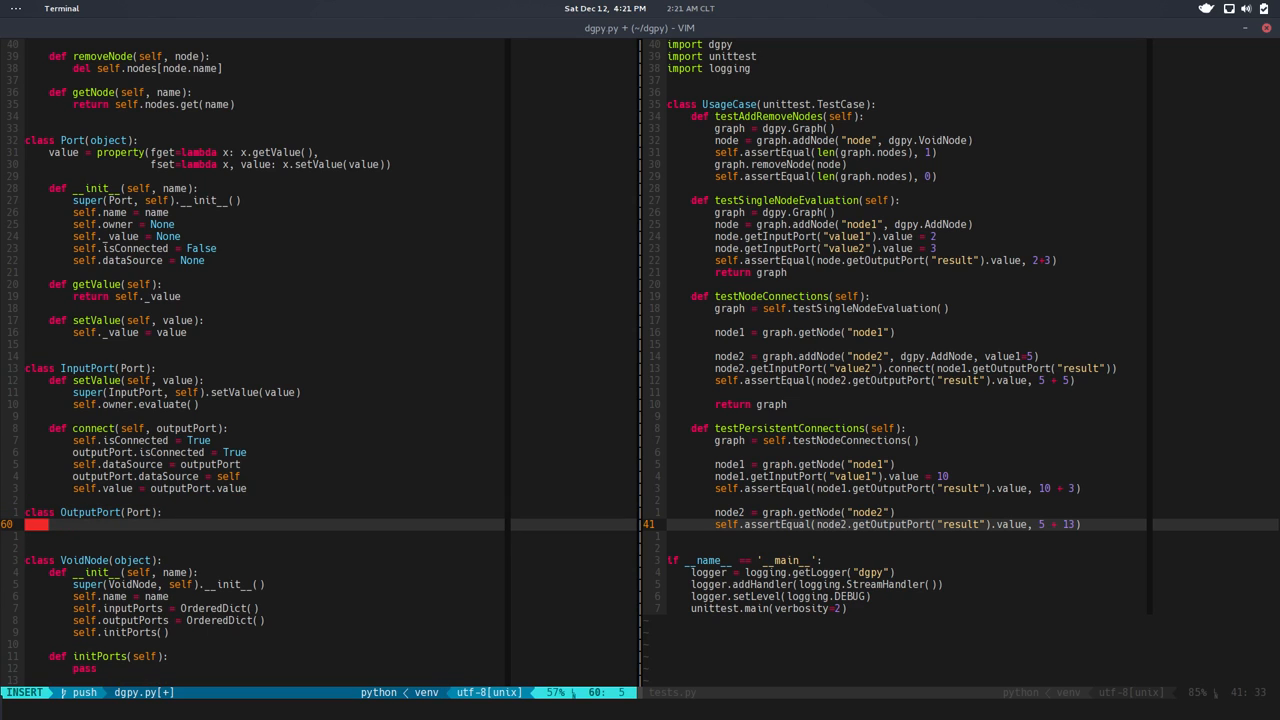
type("defs")
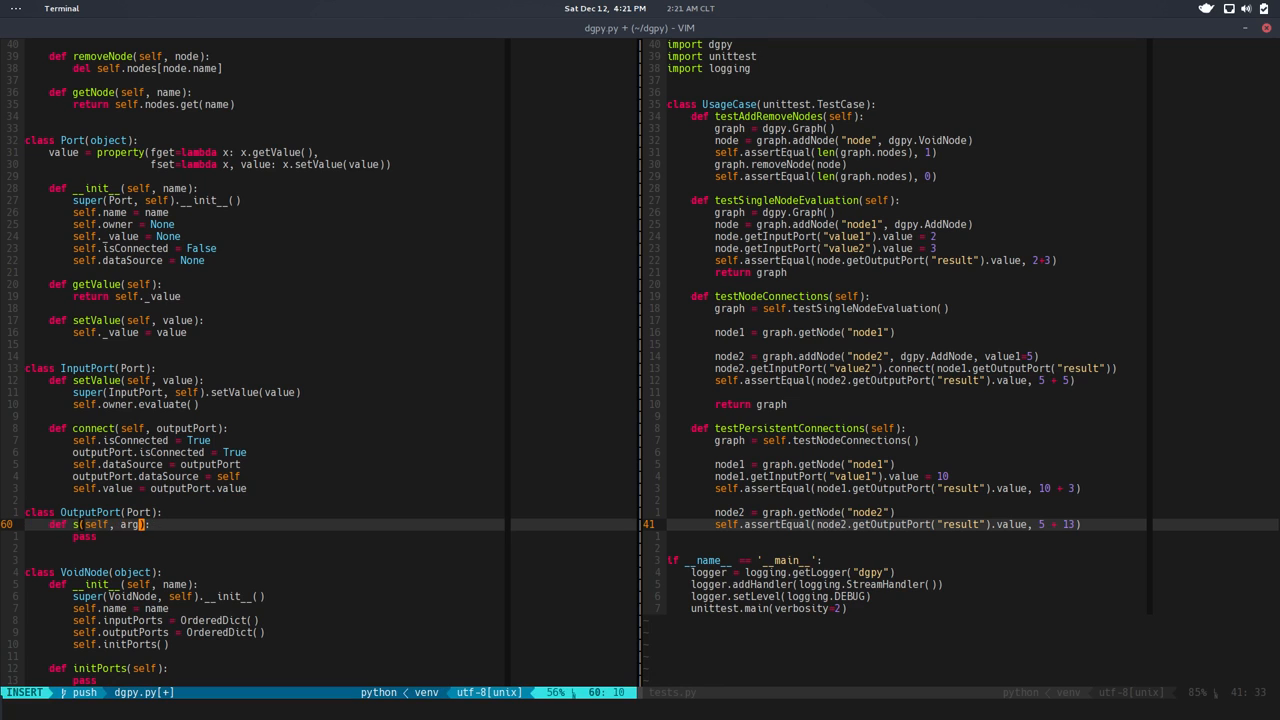
type("etValue")
left_click(265, 536)
type("return")
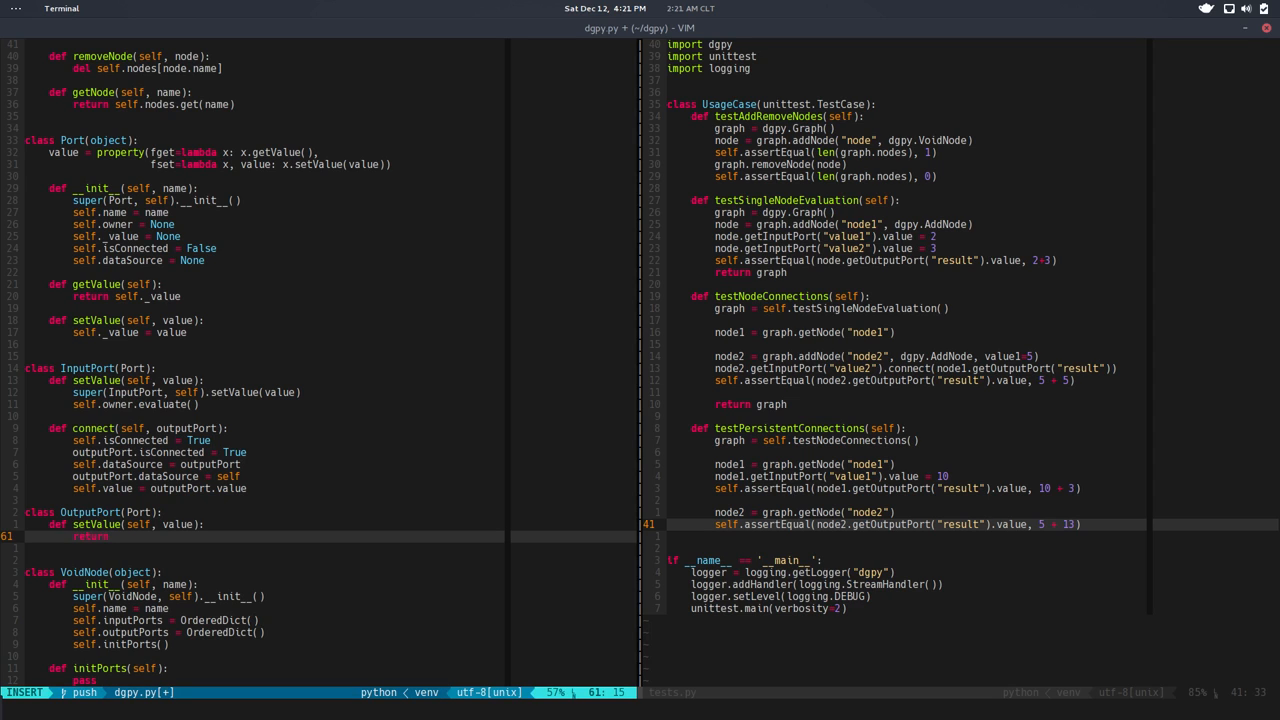
type("super(OutputPort, self).setValue(value")
type("if self.isConnected:")
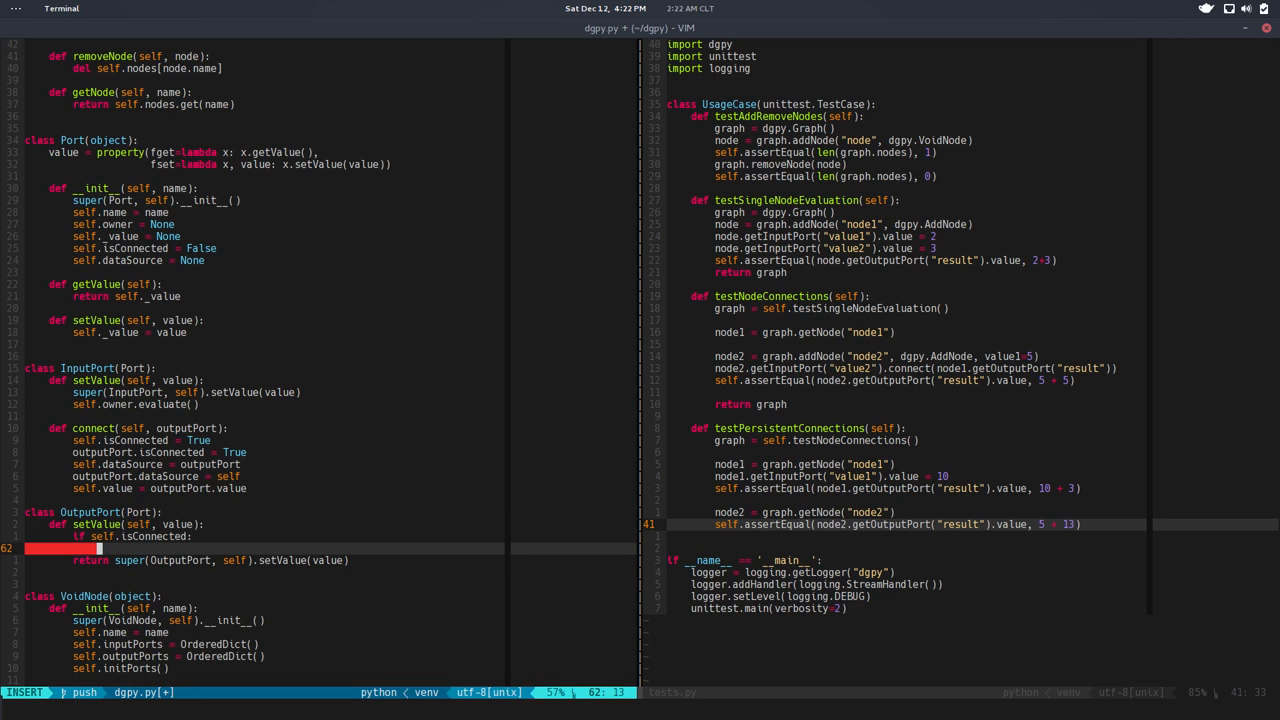
type("retu")
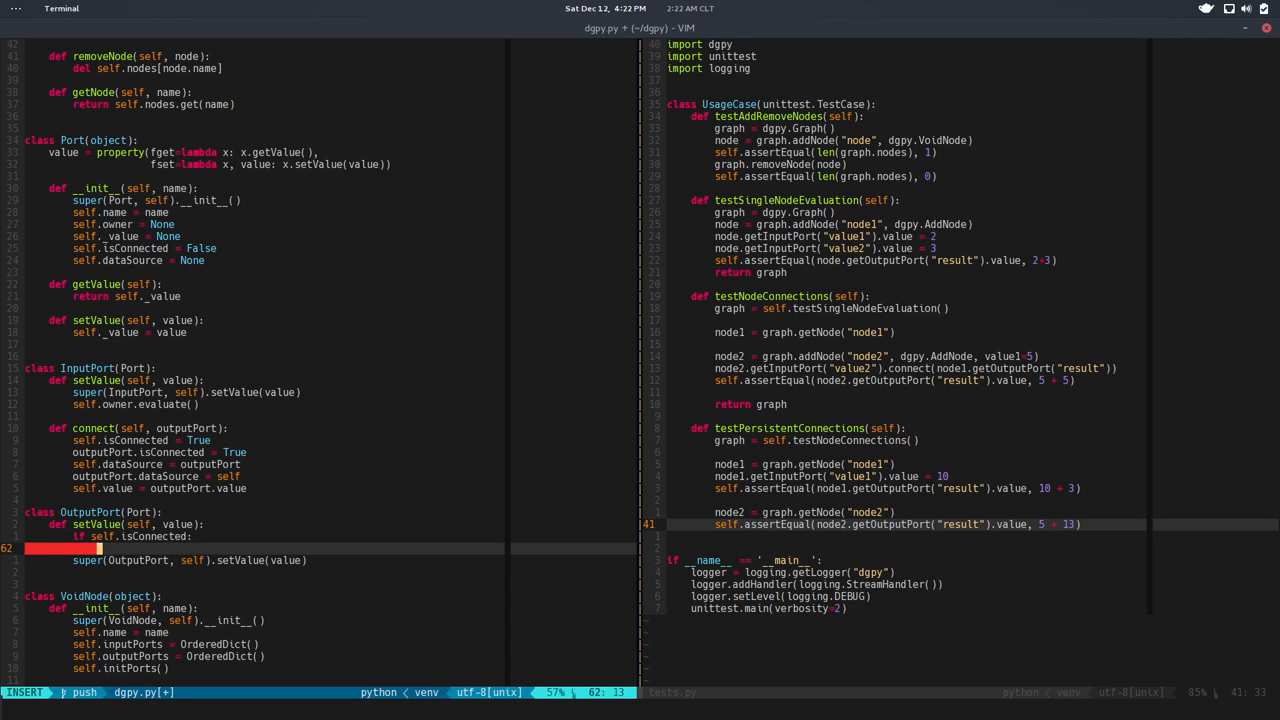
type("self")
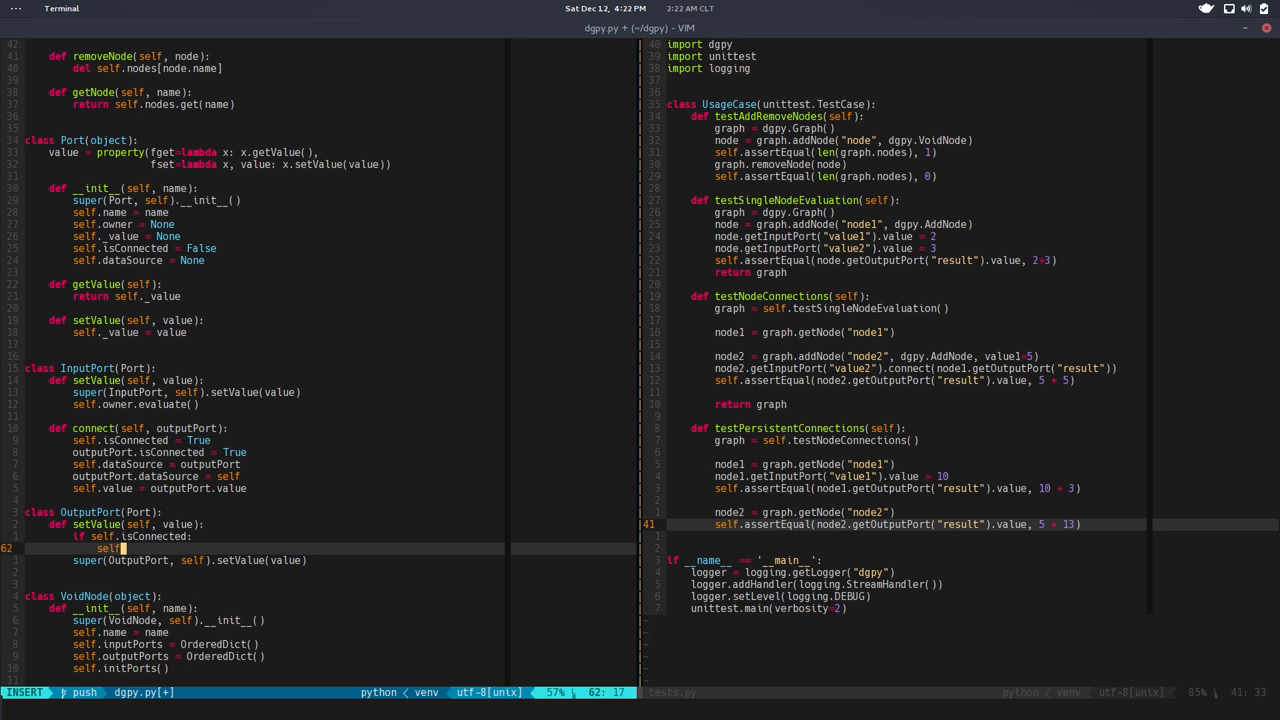
type("dataSource")
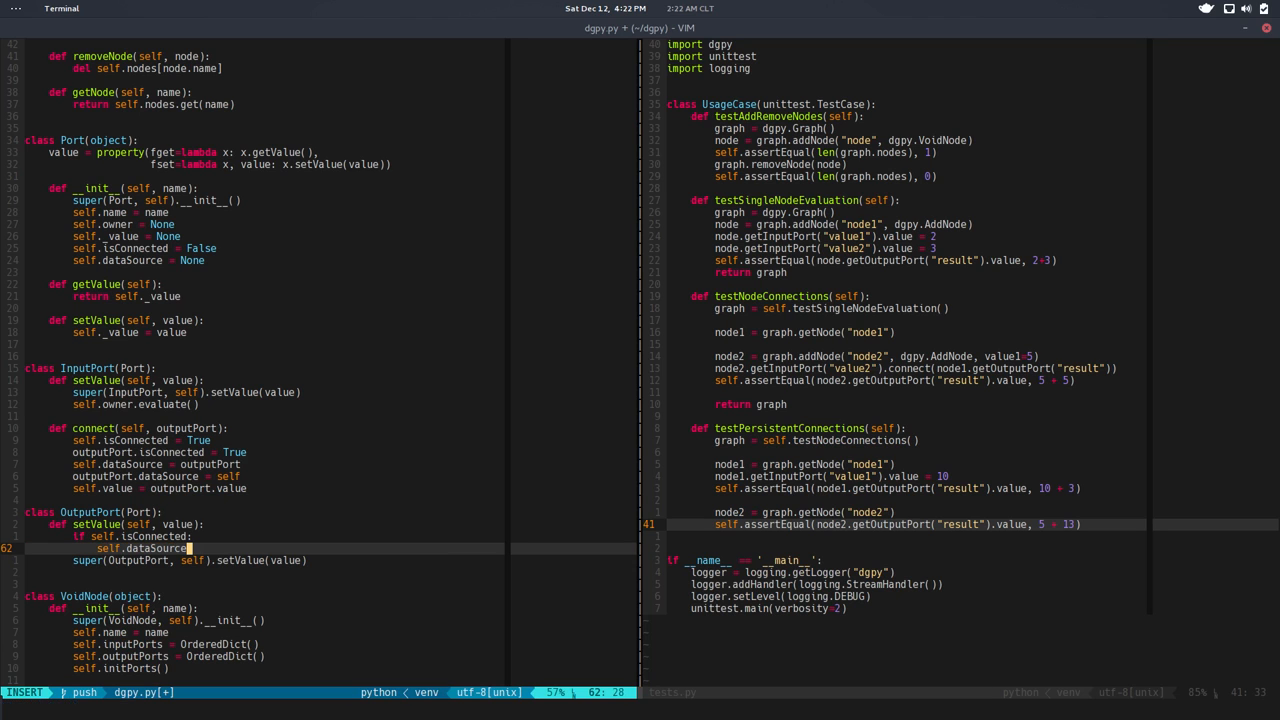
type(".value")
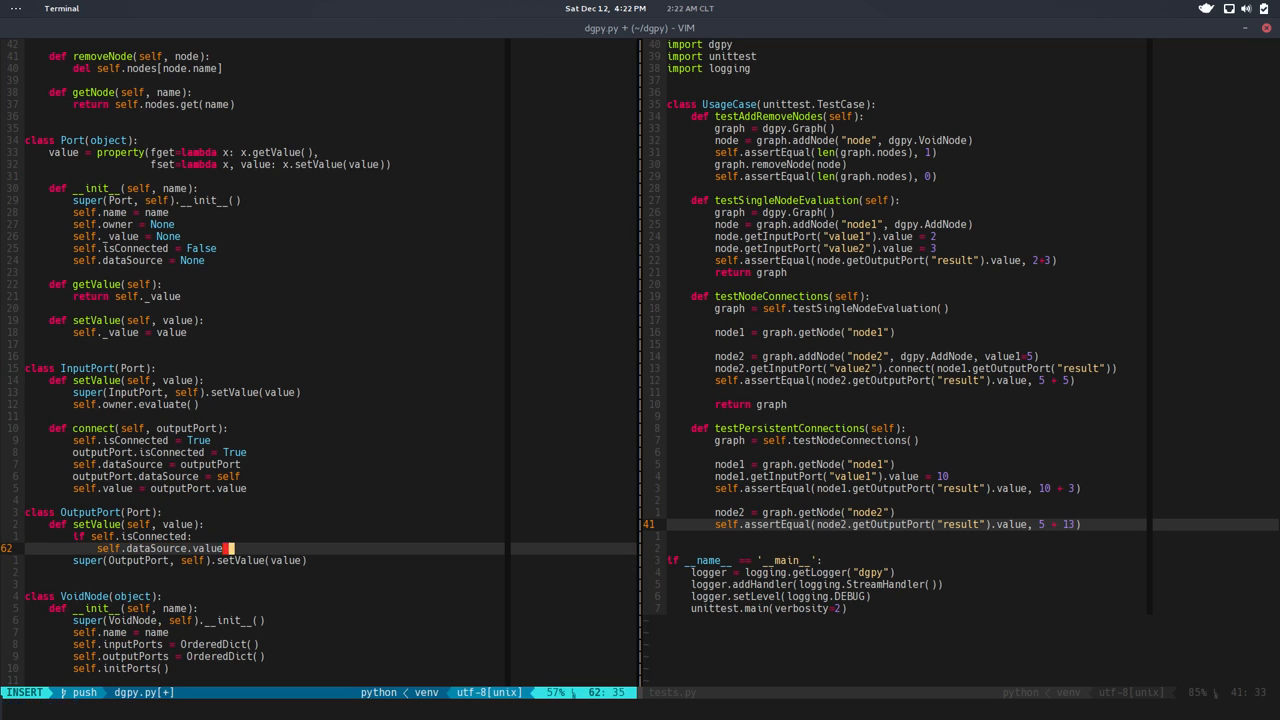
type("= value")
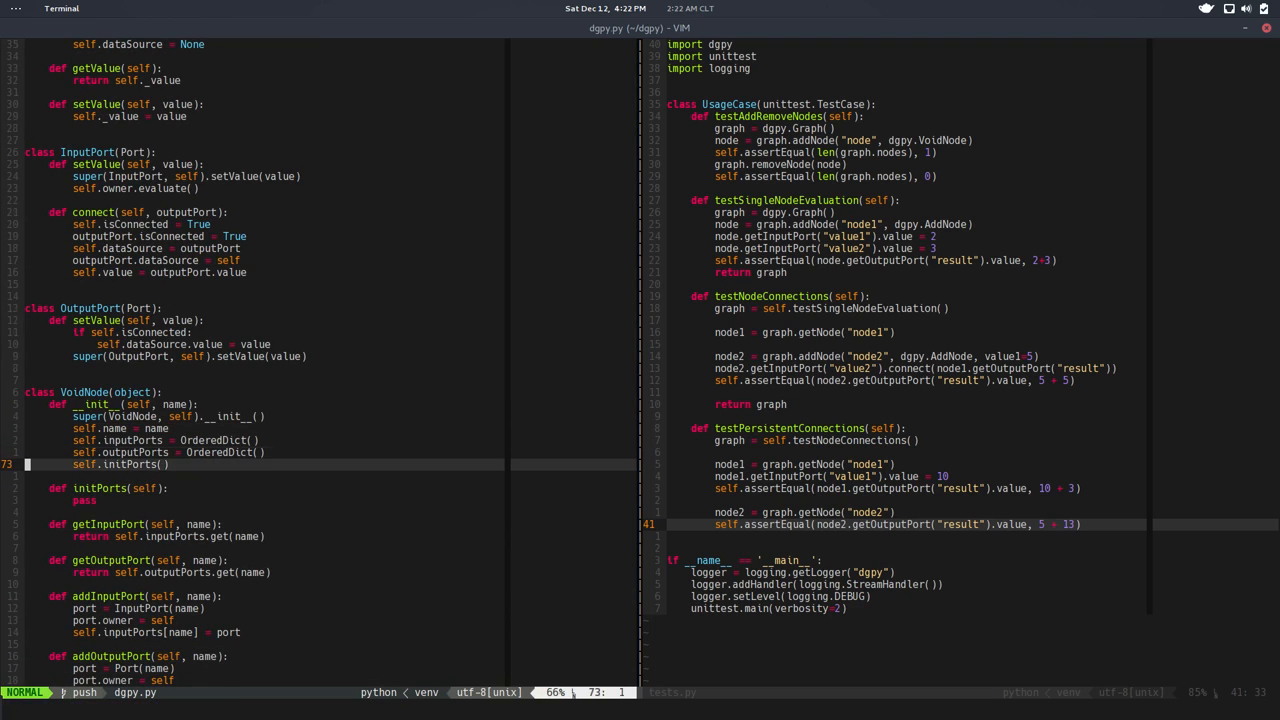
- Confirm all 4 tests pass, suspend Vim, and see git st list dgpy.py and tests.py modified
scroll("down", 3)
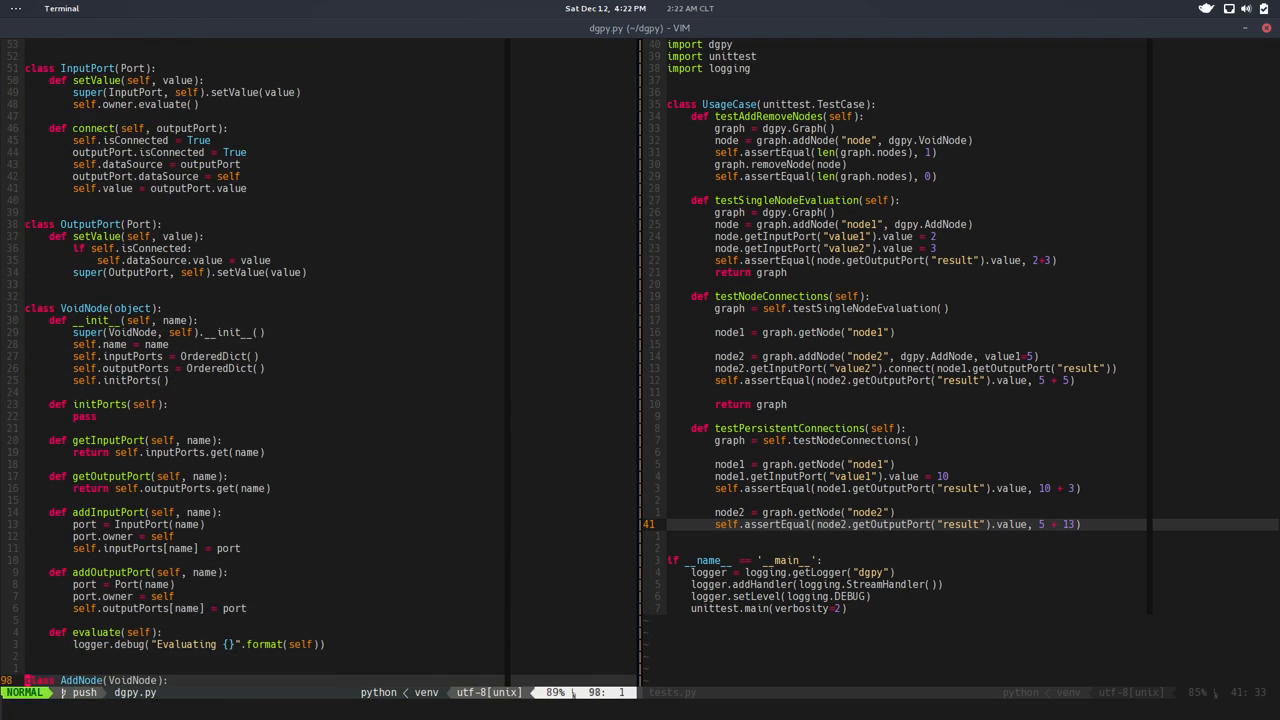
scroll("down", 3)
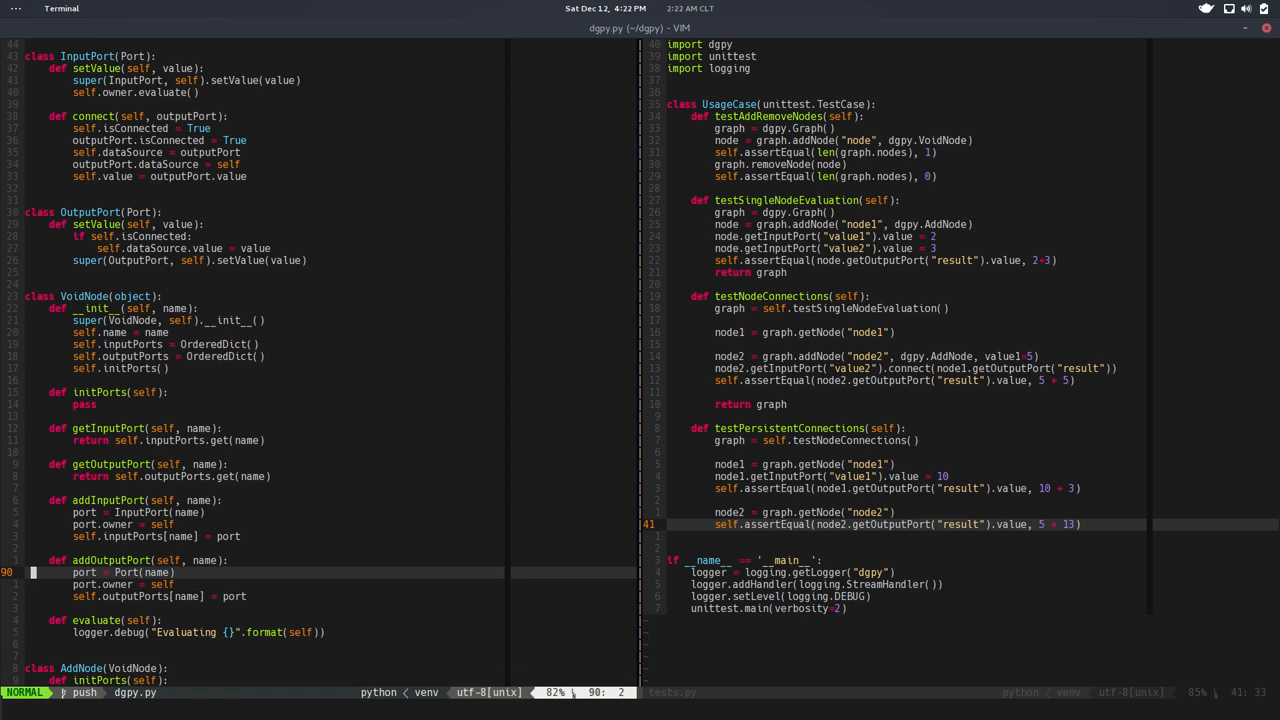
type("Out")
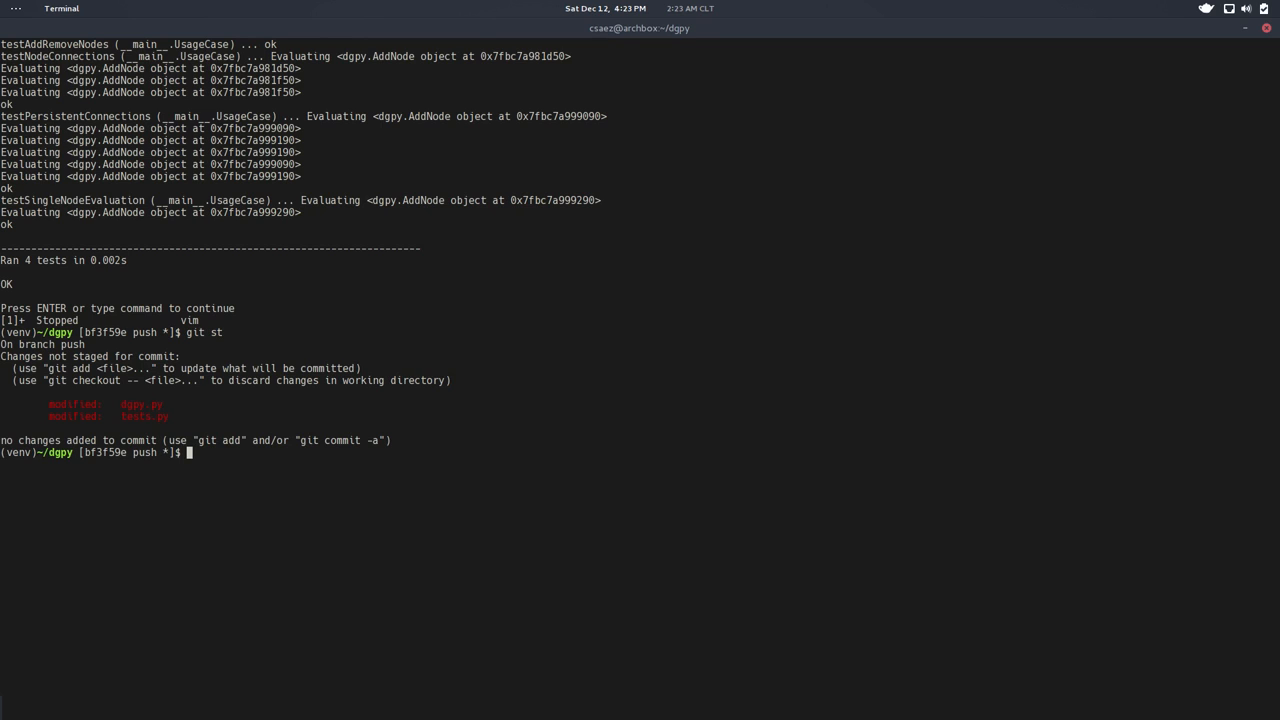
- Run git ci and begin the commit message with "Fix connections"
type("git ci")
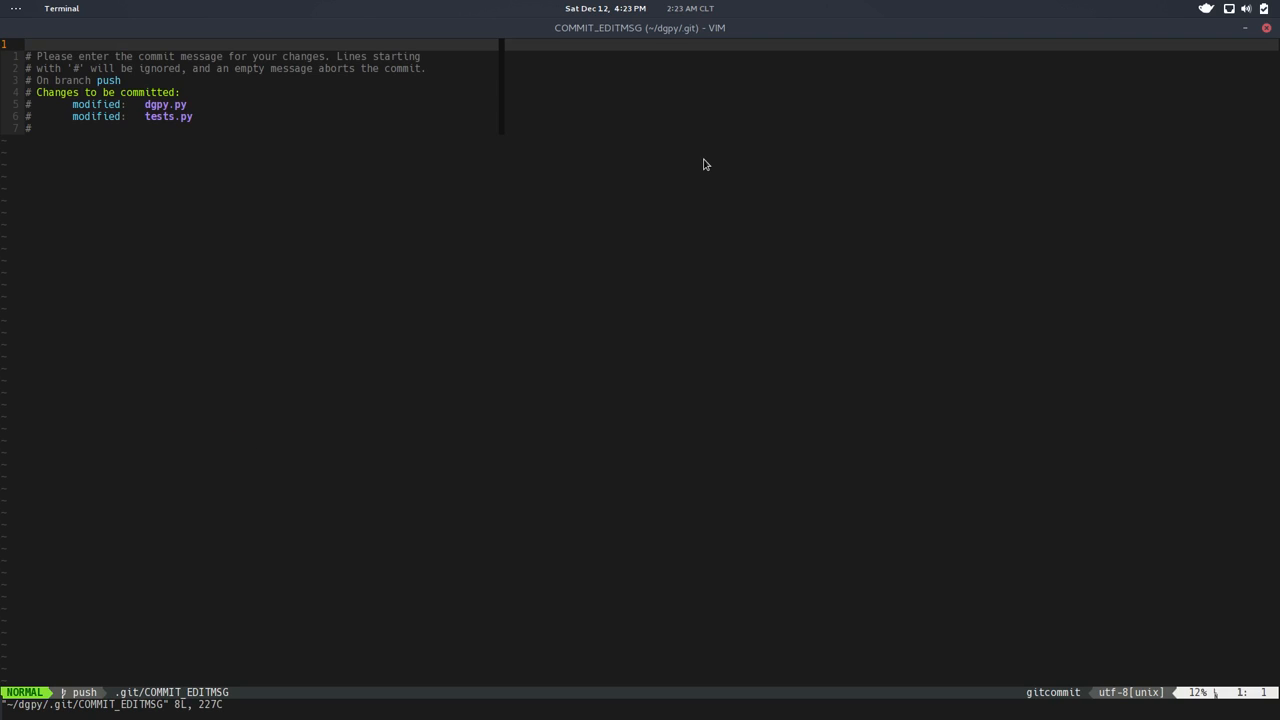
key("i")
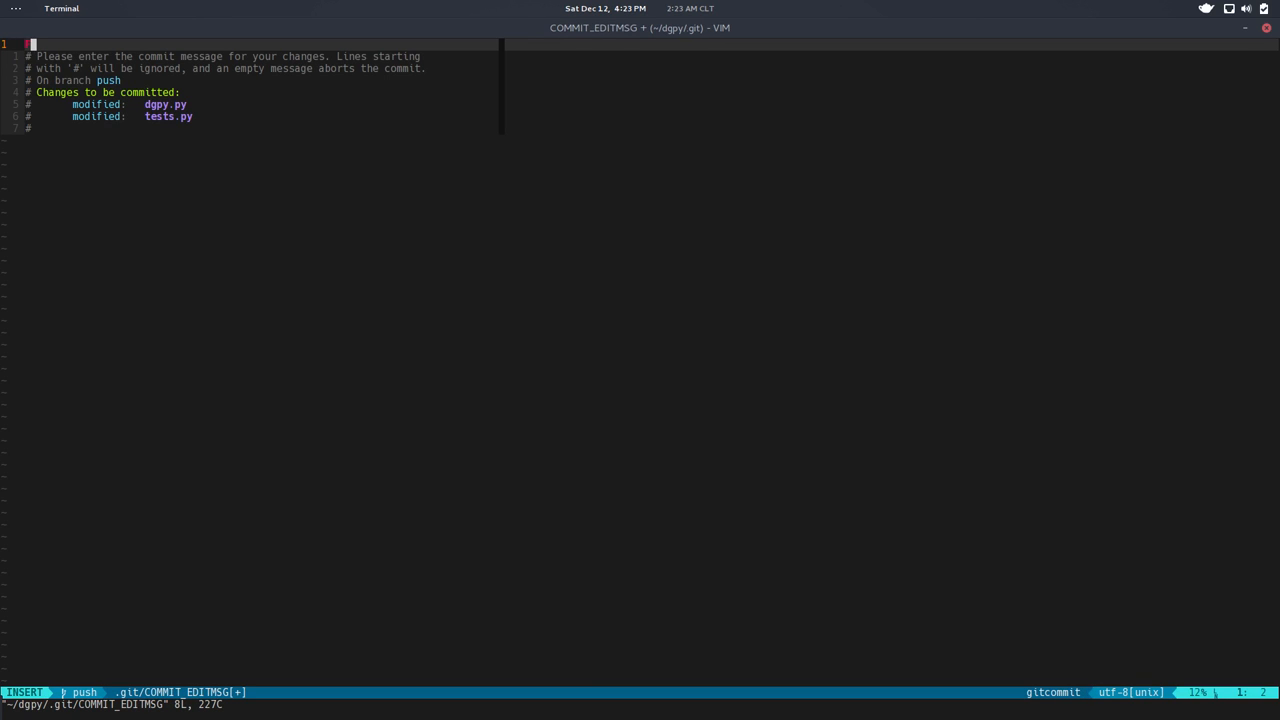
type("Fix")
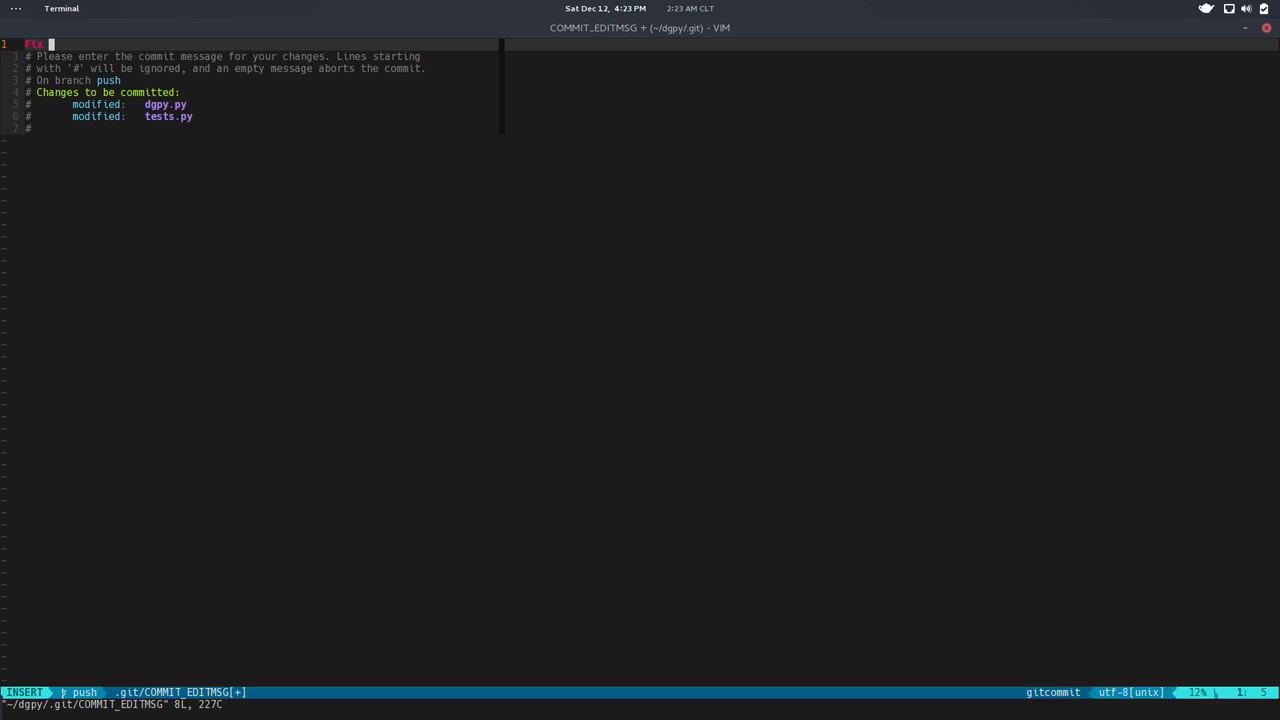
type("connections o")
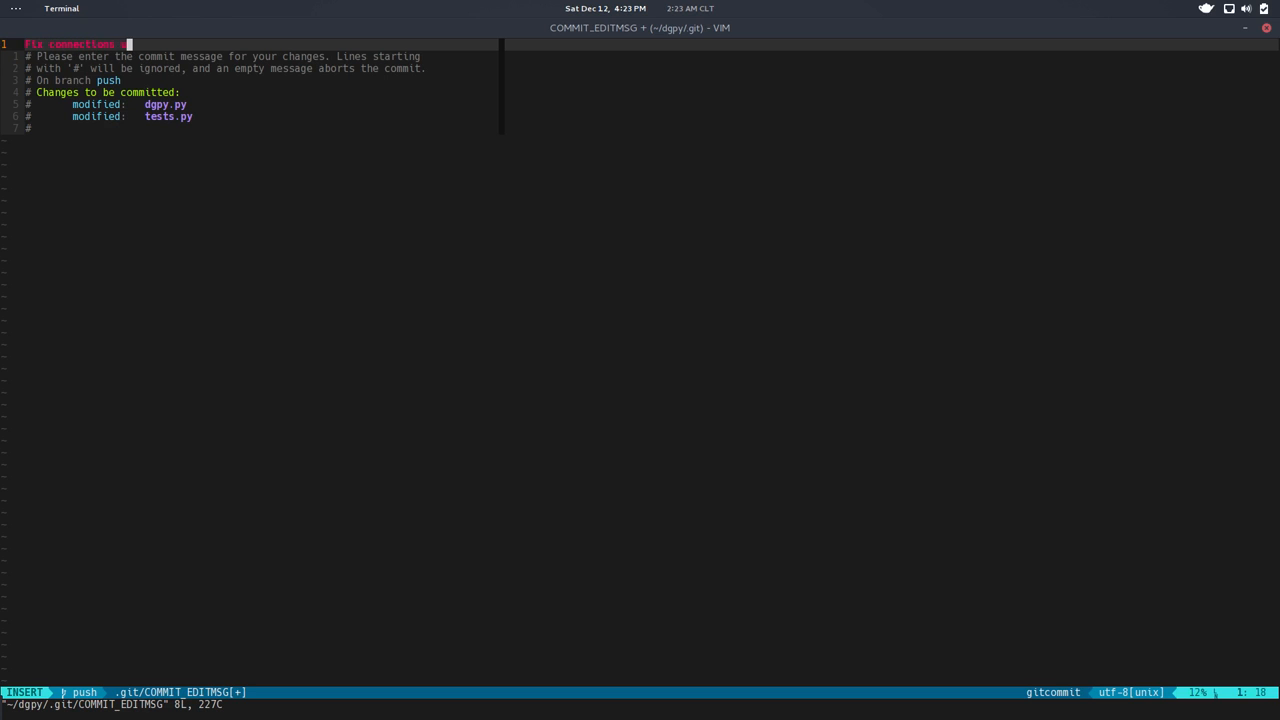